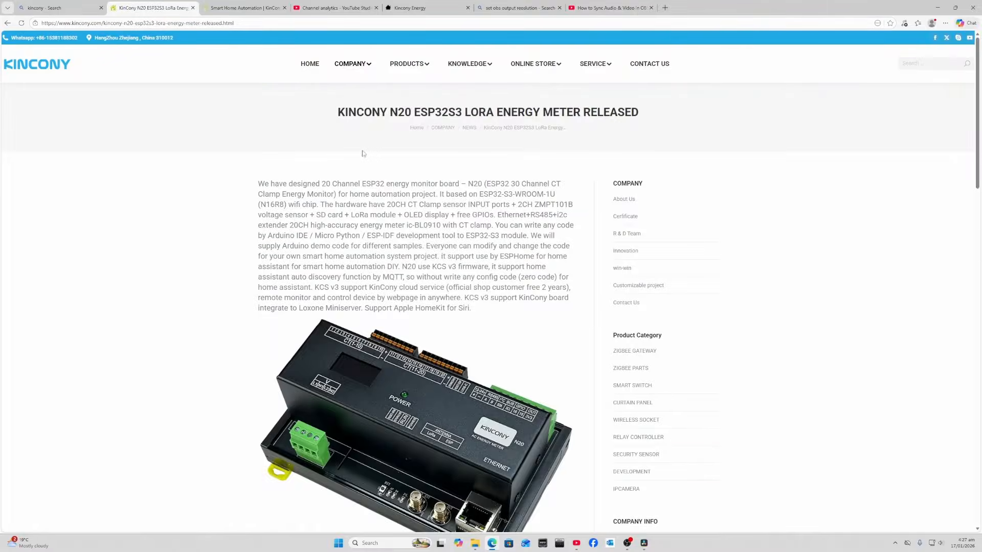
{"action": "mouse_move", "coordinate": [343, 265]}
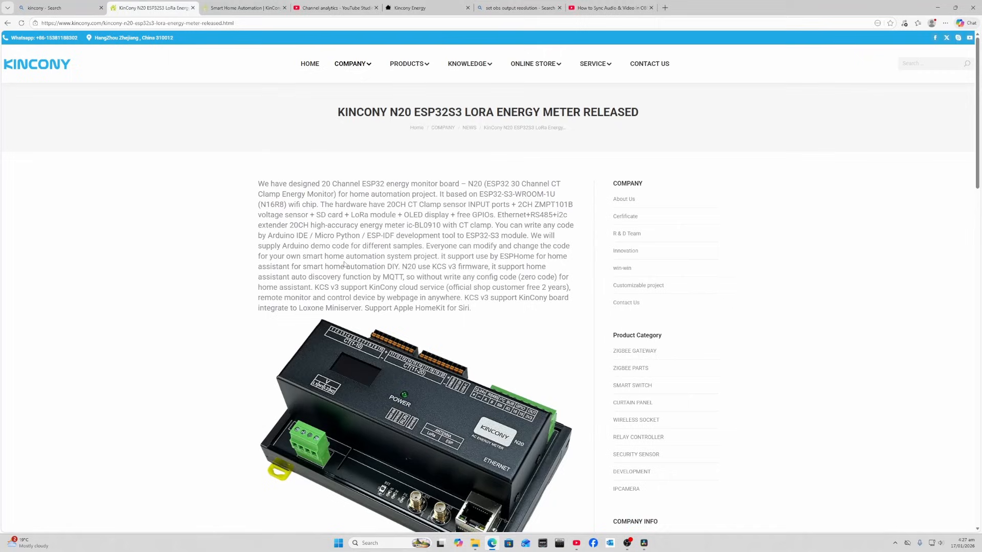
{"action": "mouse_move", "coordinate": [407, 212]}
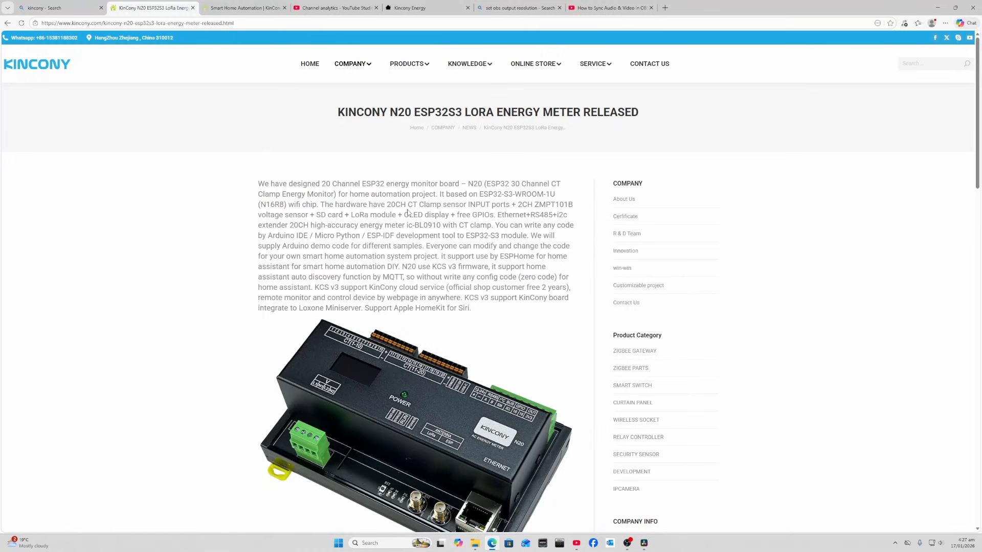
{"action": "mouse_move", "coordinate": [398, 205]}
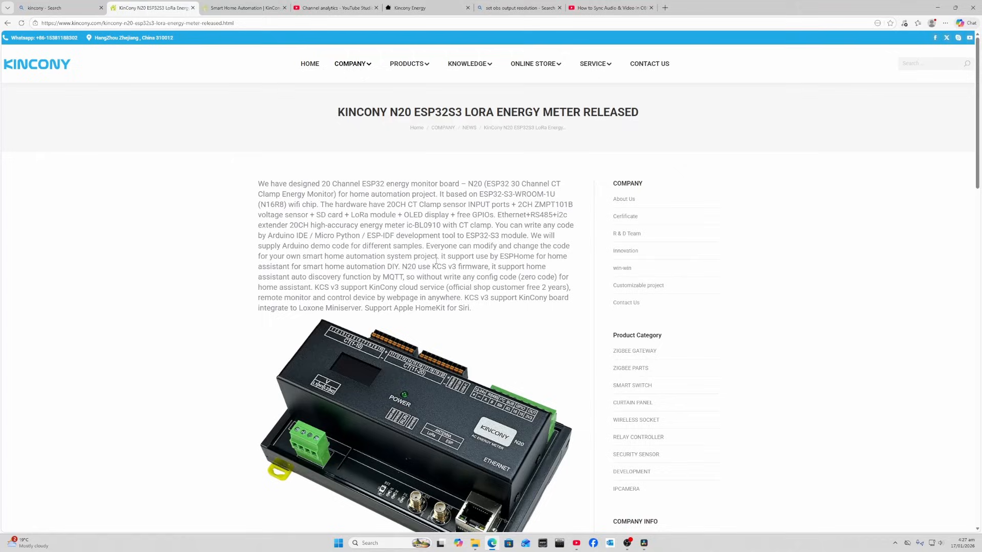
{"action": "mouse_move", "coordinate": [516, 256]}
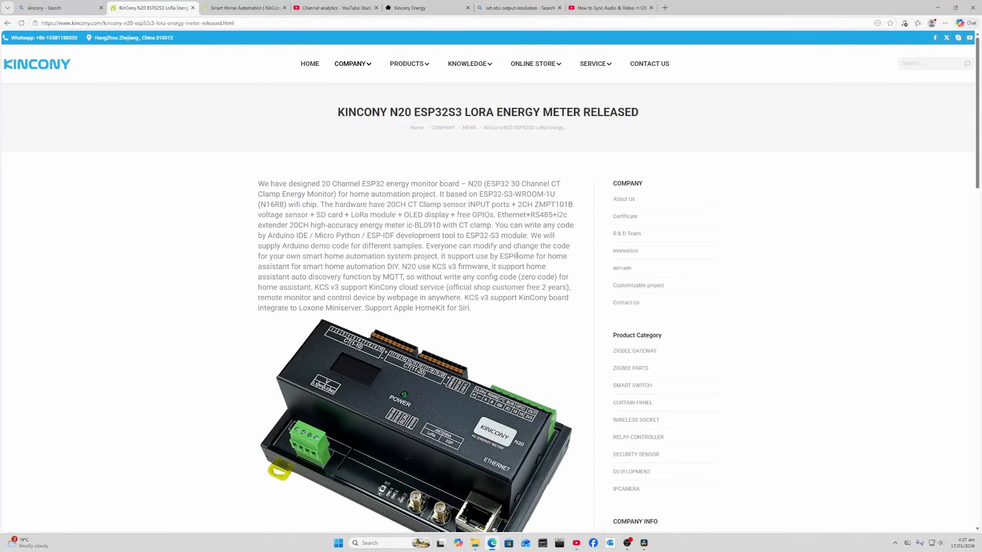
Scroll the N20 article down to its specification list and front-panel photo
{"action": "scroll", "scroll_direction": "down", "scroll_amount": 3}
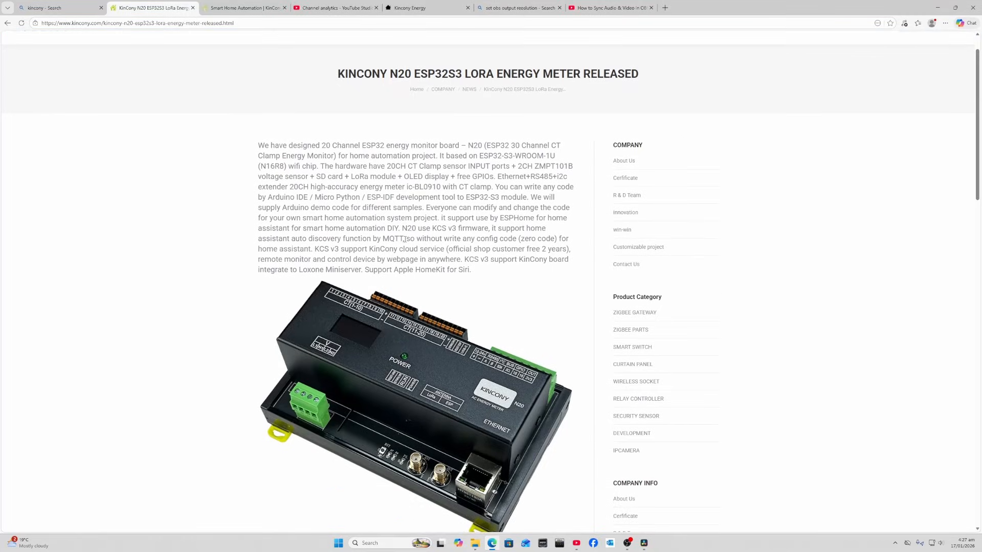
{"action": "scroll", "scroll_direction": "down", "scroll_amount": 3}
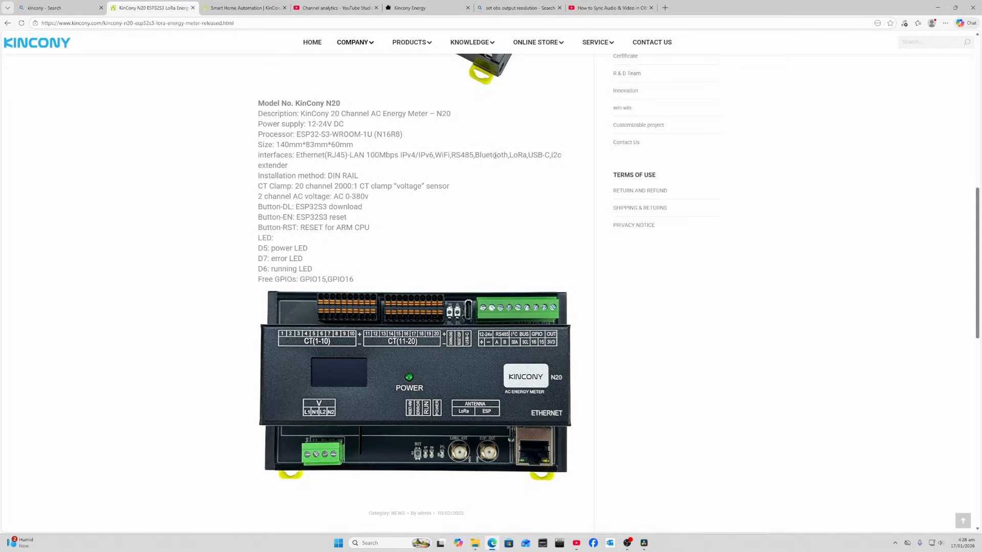
{"action": "mouse_move", "coordinate": [315, 170]}
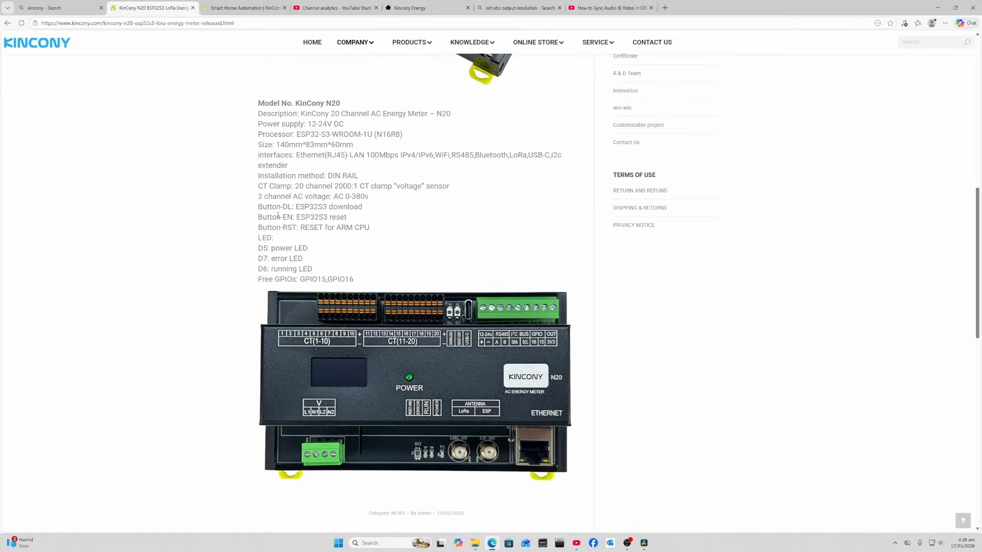
{"action": "scroll", "scroll_direction": "down", "scroll_amount": 3}
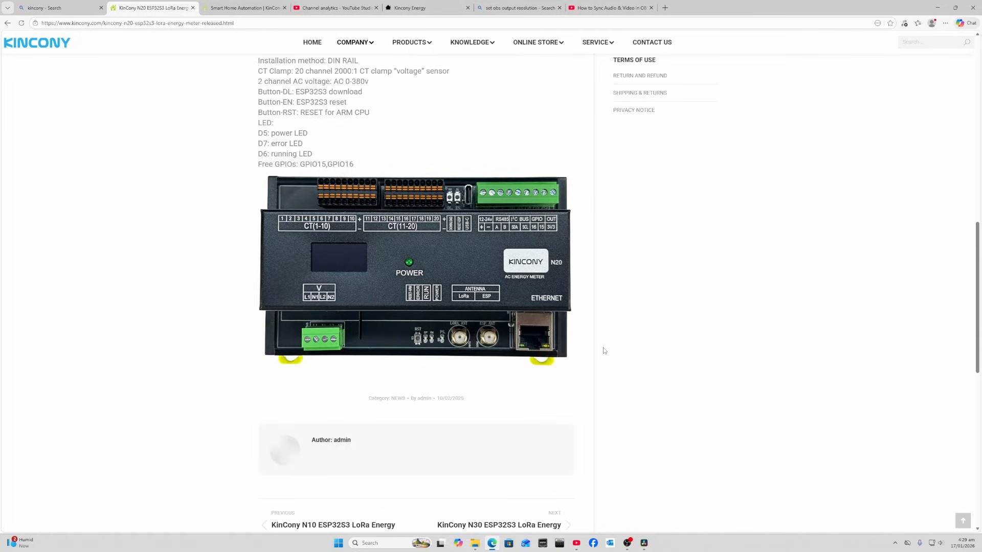
{"action": "mouse_move", "coordinate": [313, 341]}
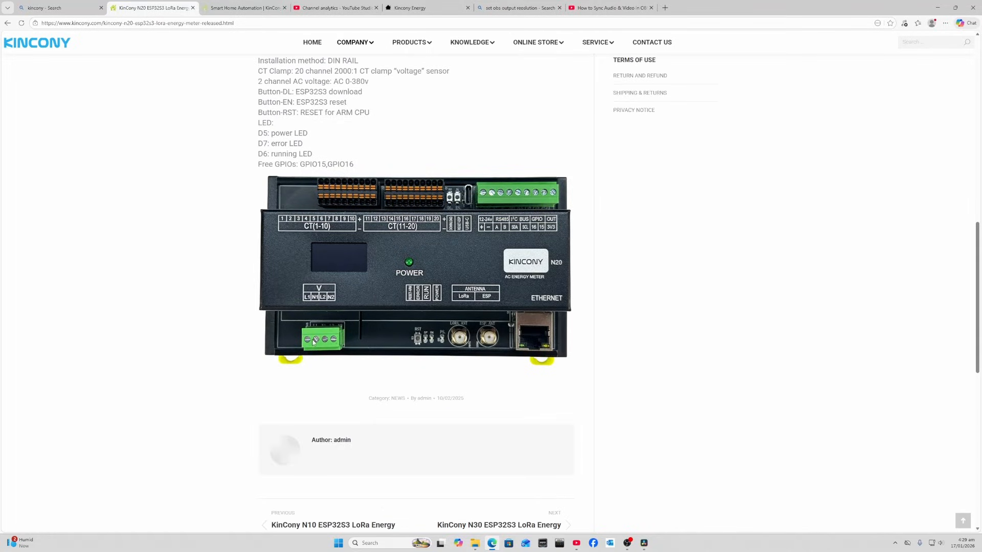
{"action": "mouse_move", "coordinate": [335, 342]}
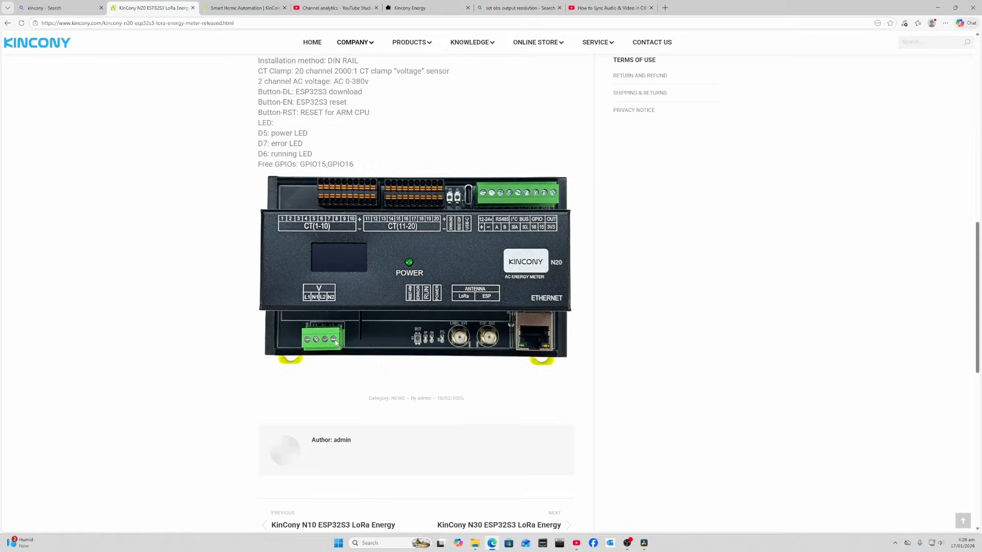
{"action": "mouse_move", "coordinate": [315, 357]}
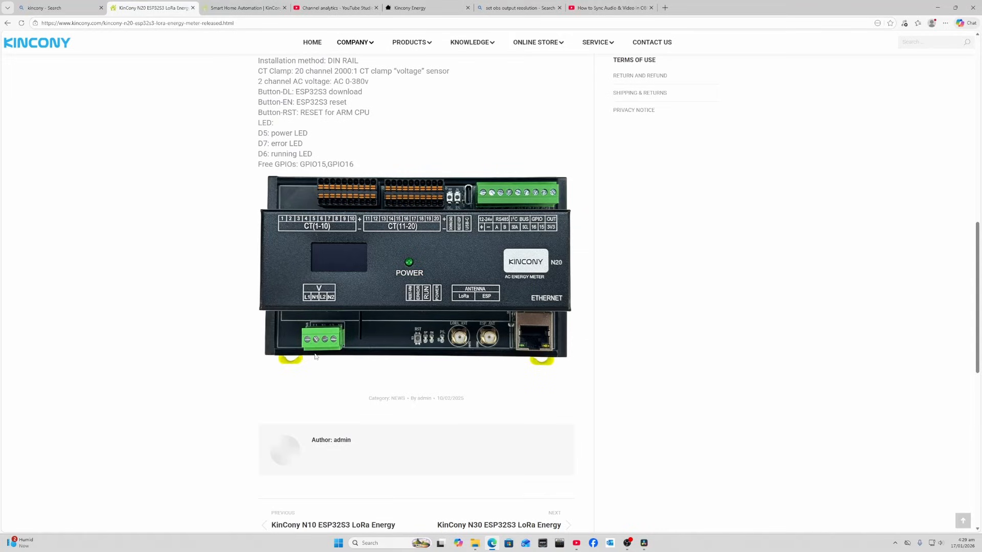
{"action": "mouse_move", "coordinate": [312, 343]}
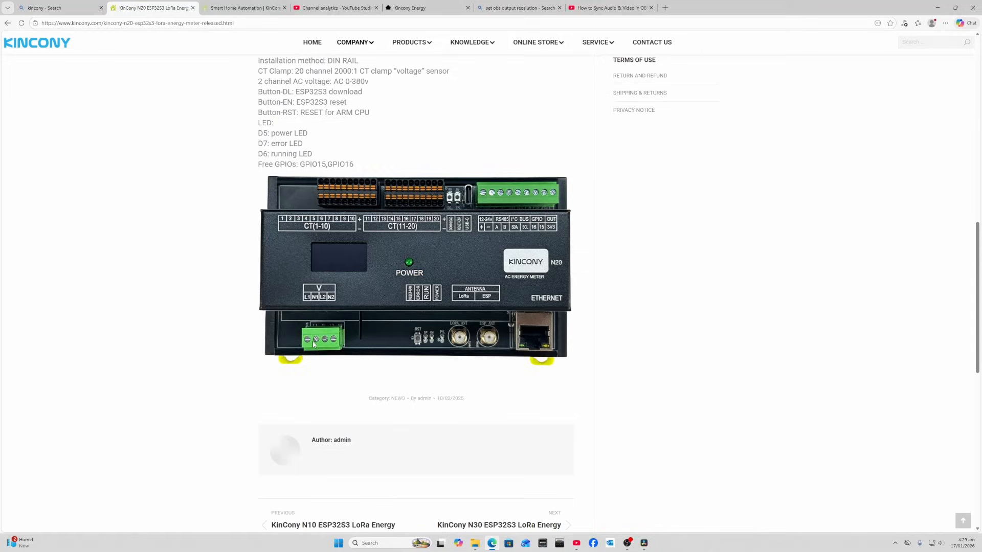
{"action": "mouse_move", "coordinate": [333, 343]}
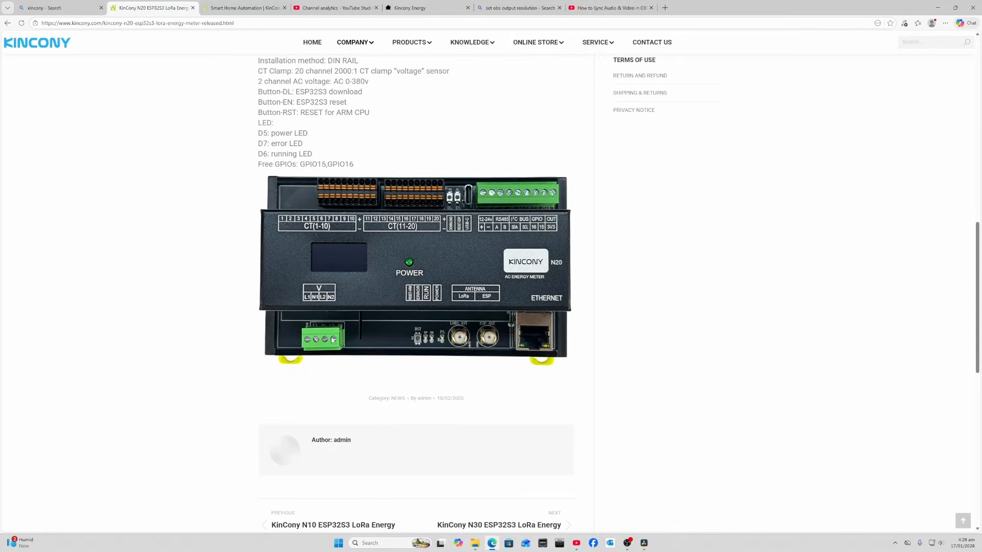
{"action": "mouse_move", "coordinate": [338, 192]}
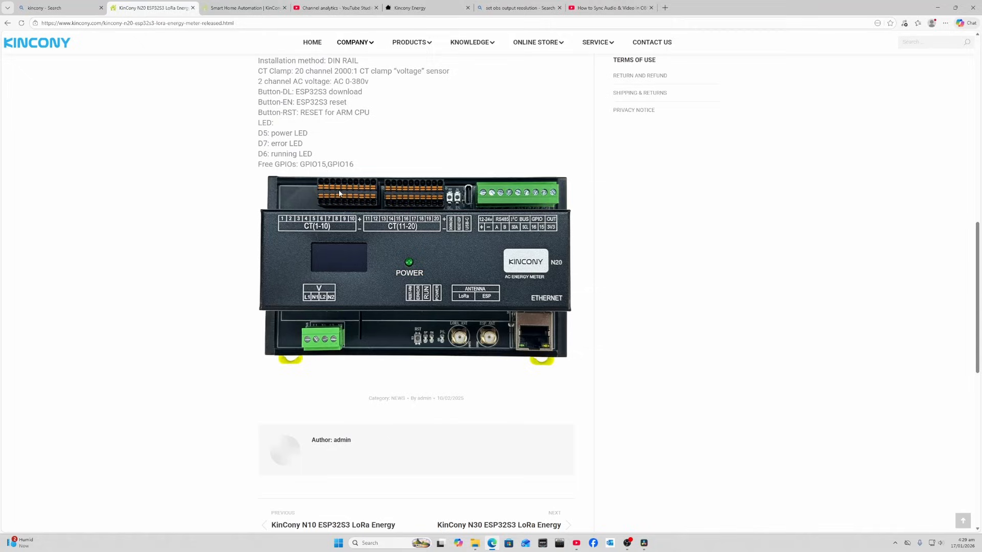
{"action": "mouse_move", "coordinate": [359, 198]}
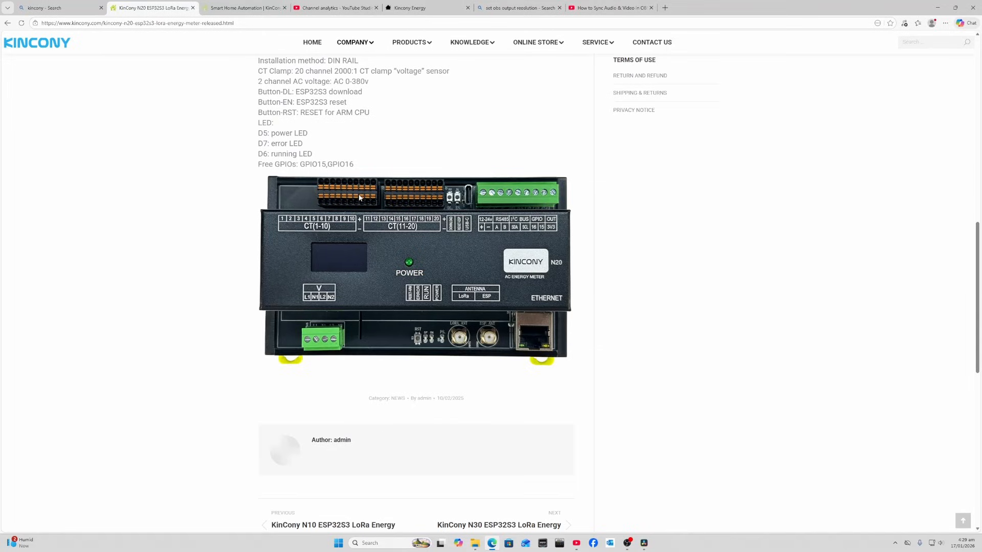
{"action": "mouse_move", "coordinate": [307, 342]}
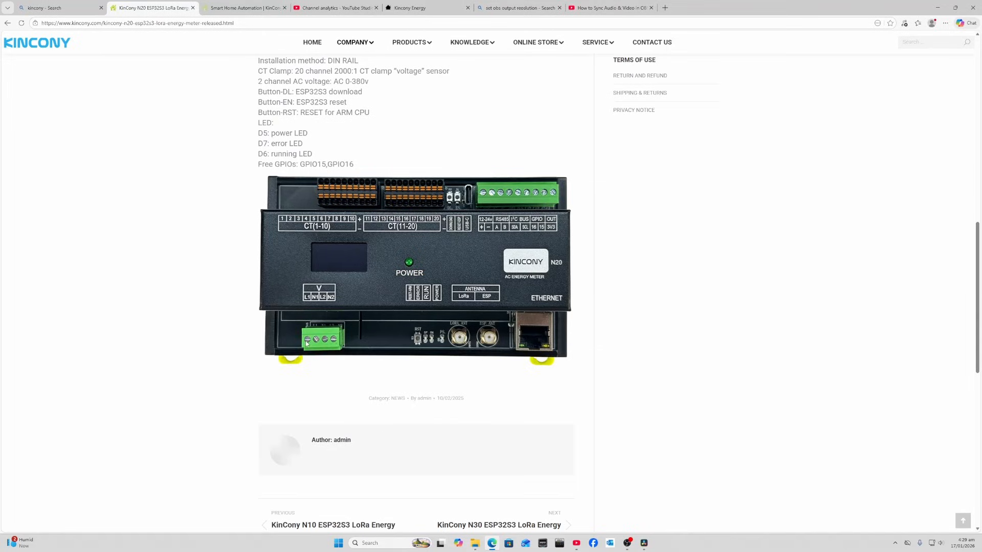
{"action": "mouse_move", "coordinate": [352, 201]}
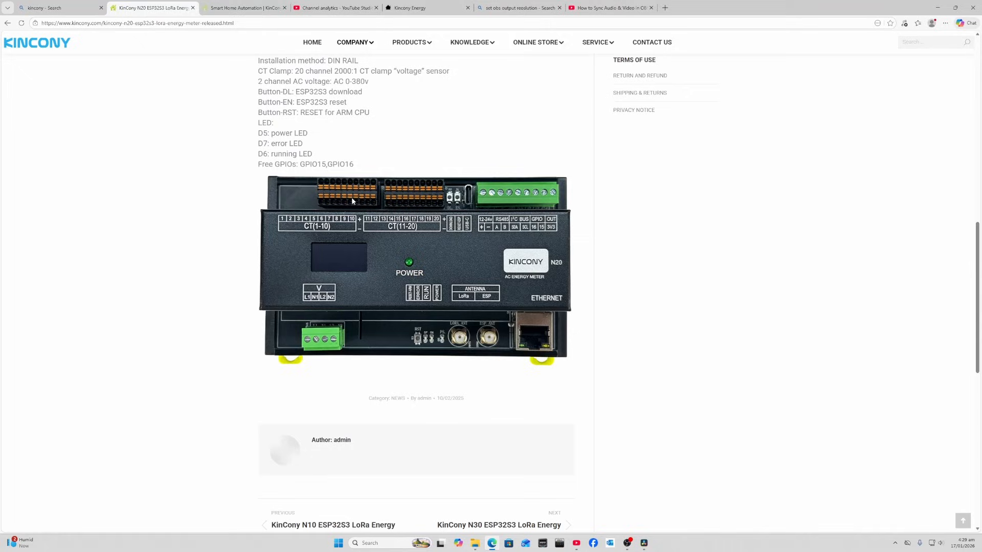
{"action": "mouse_move", "coordinate": [338, 359]}
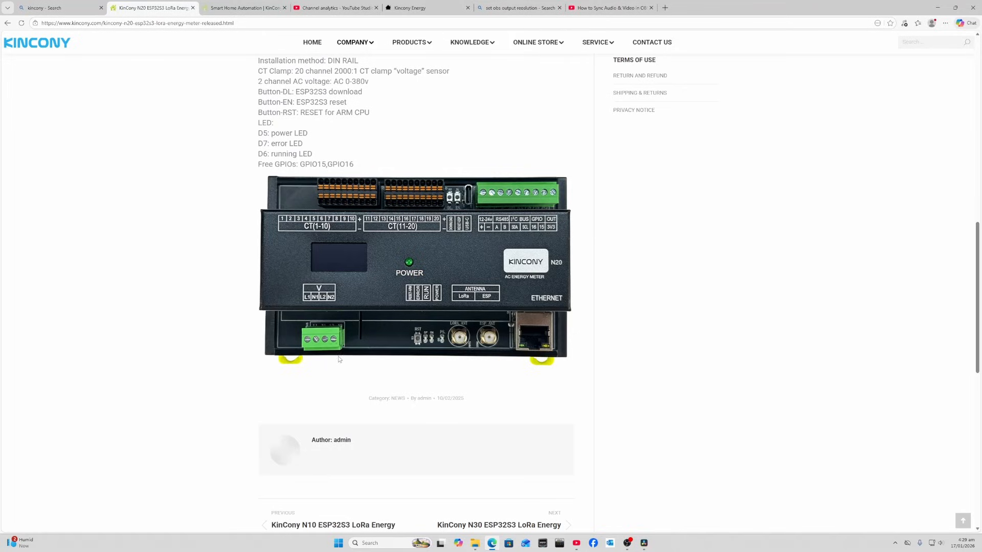
{"action": "mouse_move", "coordinate": [377, 191]}
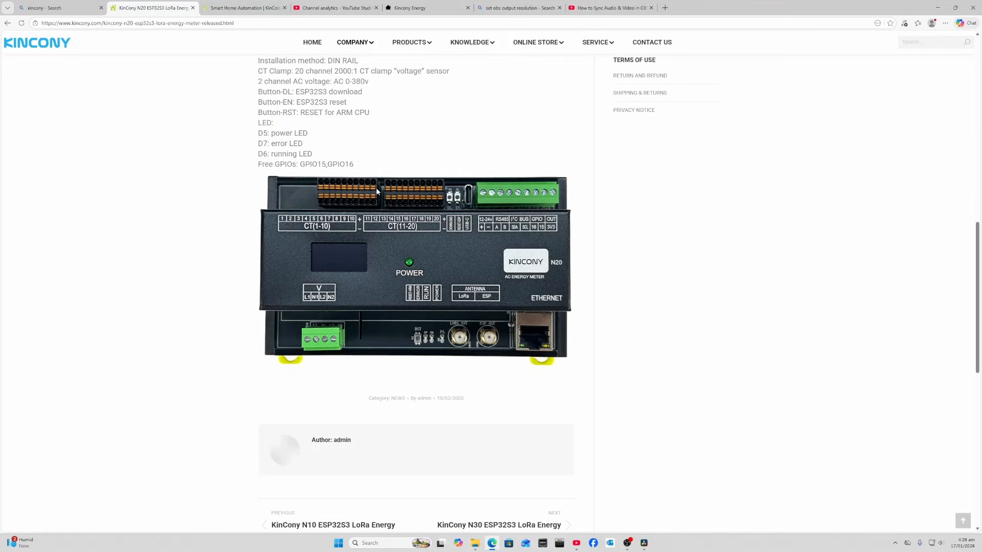
{"action": "mouse_move", "coordinate": [419, 201]}
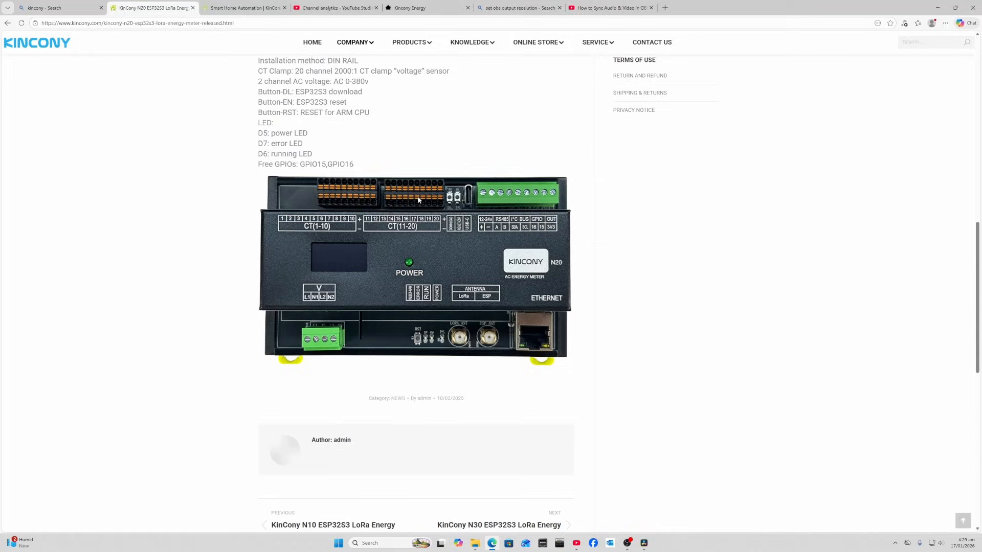
{"action": "mouse_move", "coordinate": [313, 350]}
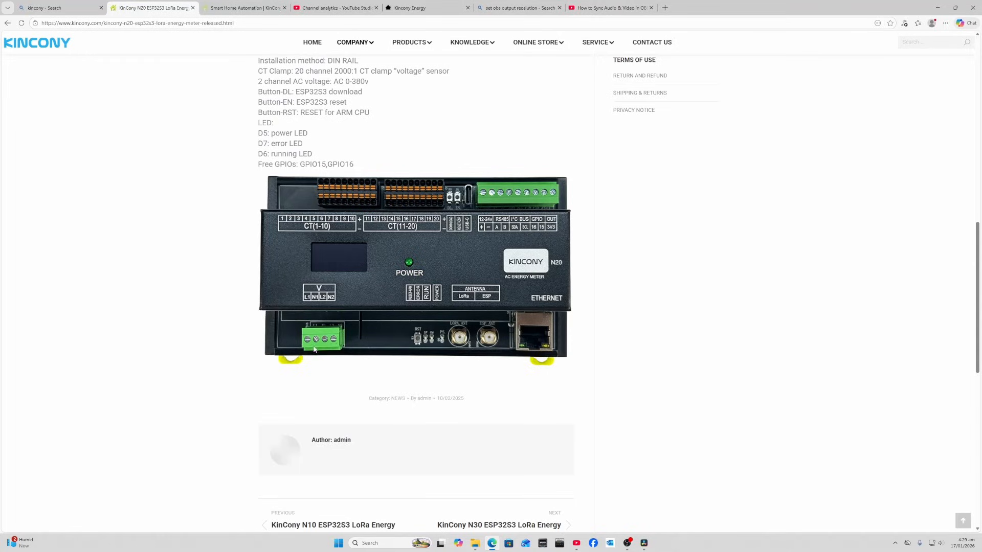
{"action": "mouse_move", "coordinate": [334, 217]}
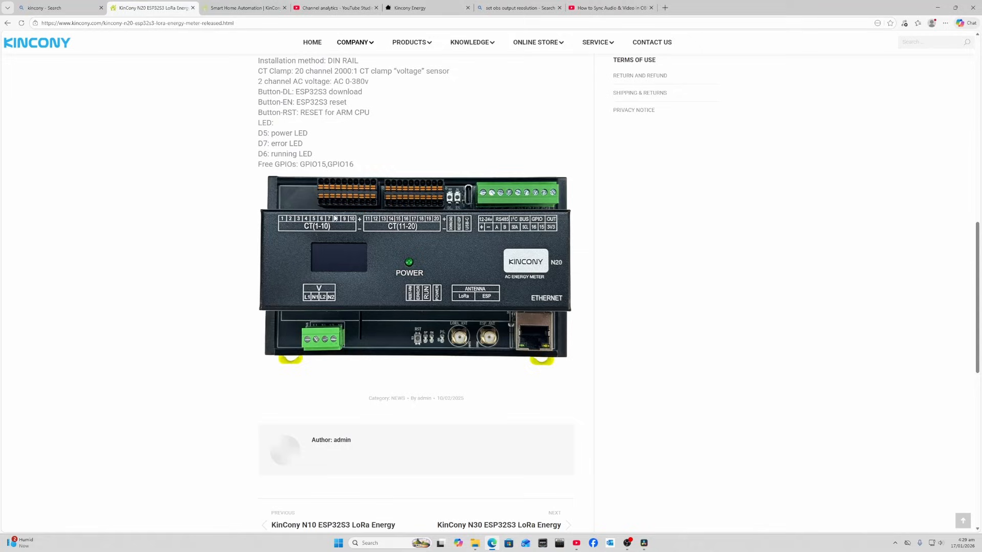
{"action": "mouse_move", "coordinate": [334, 199]}
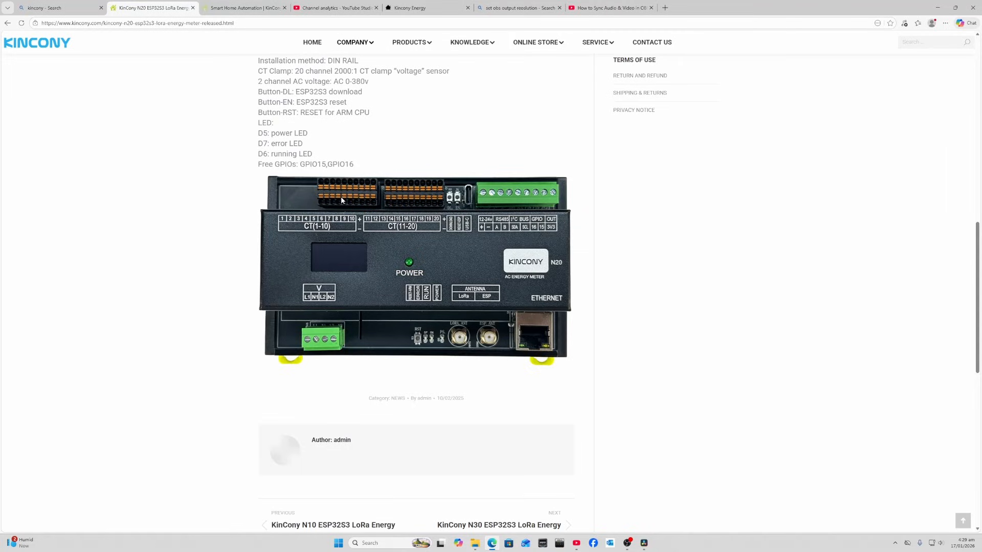
{"action": "mouse_move", "coordinate": [343, 216]}
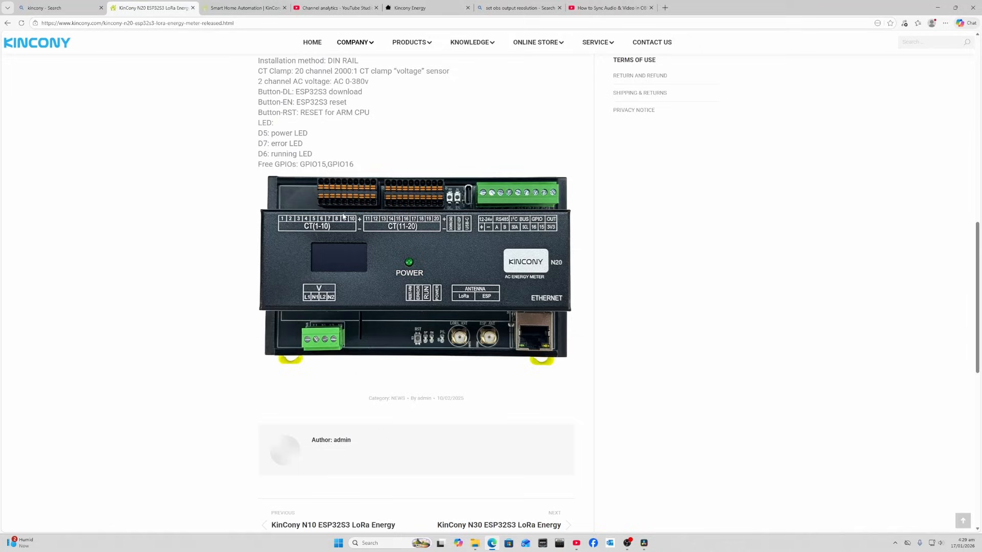
{"action": "mouse_move", "coordinate": [449, 204]}
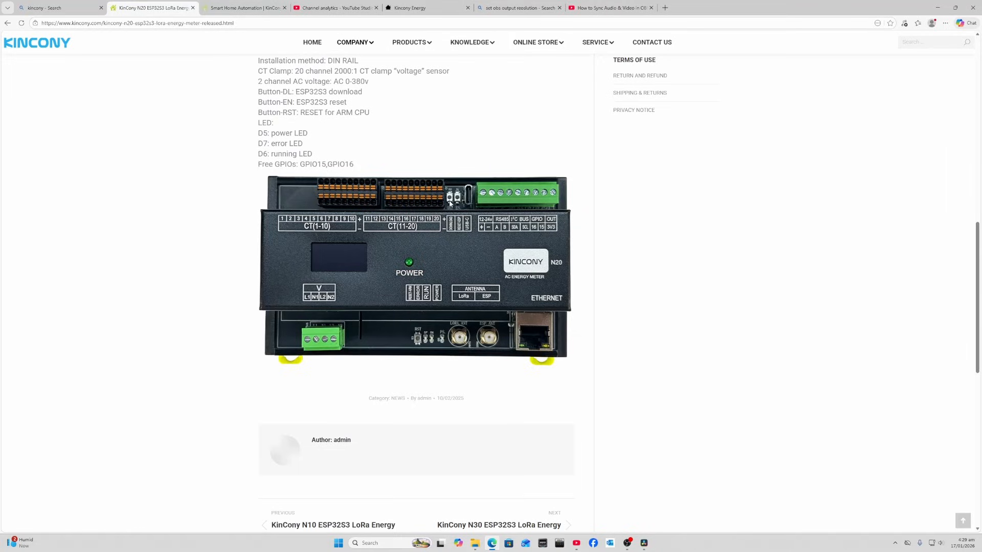
{"action": "mouse_move", "coordinate": [457, 205]}
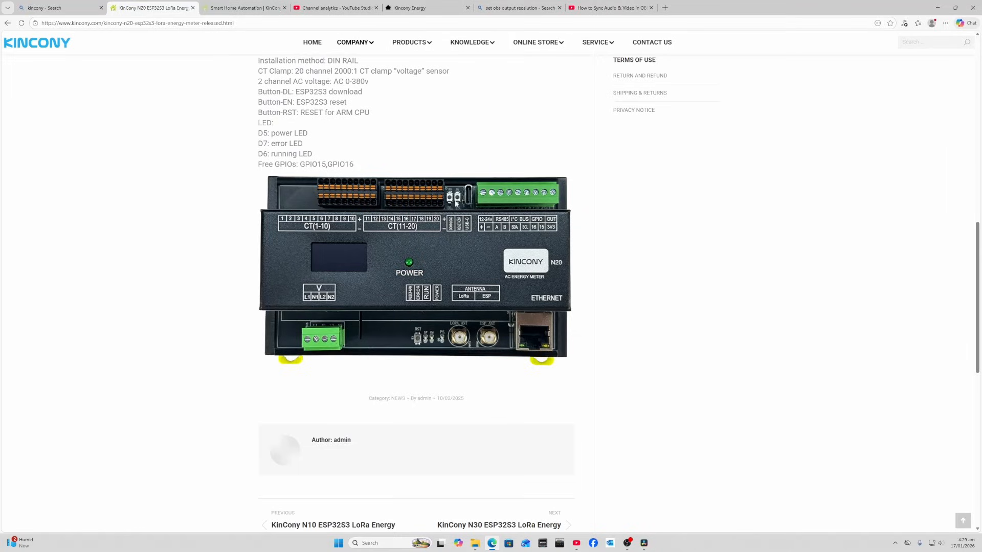
{"action": "mouse_move", "coordinate": [463, 198]}
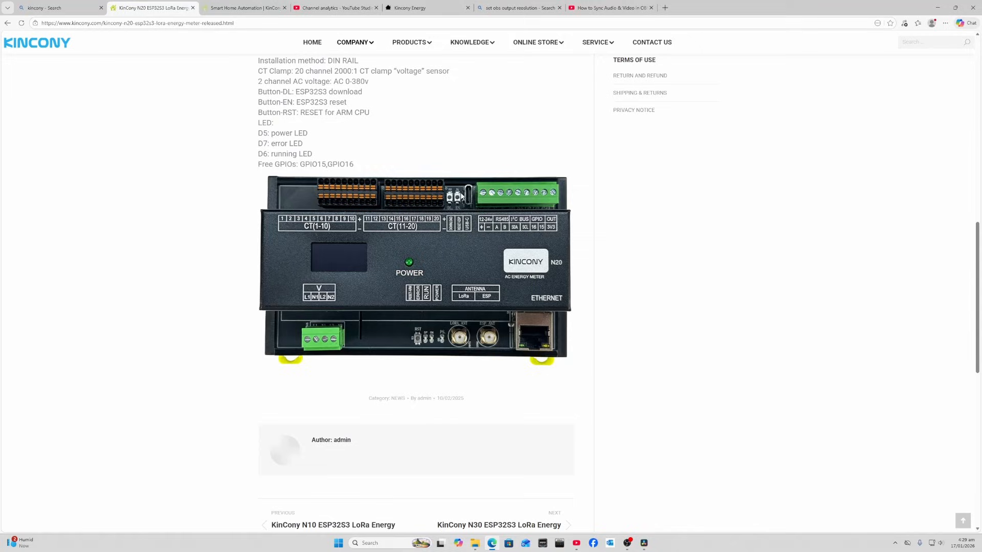
{"action": "mouse_move", "coordinate": [466, 198]}
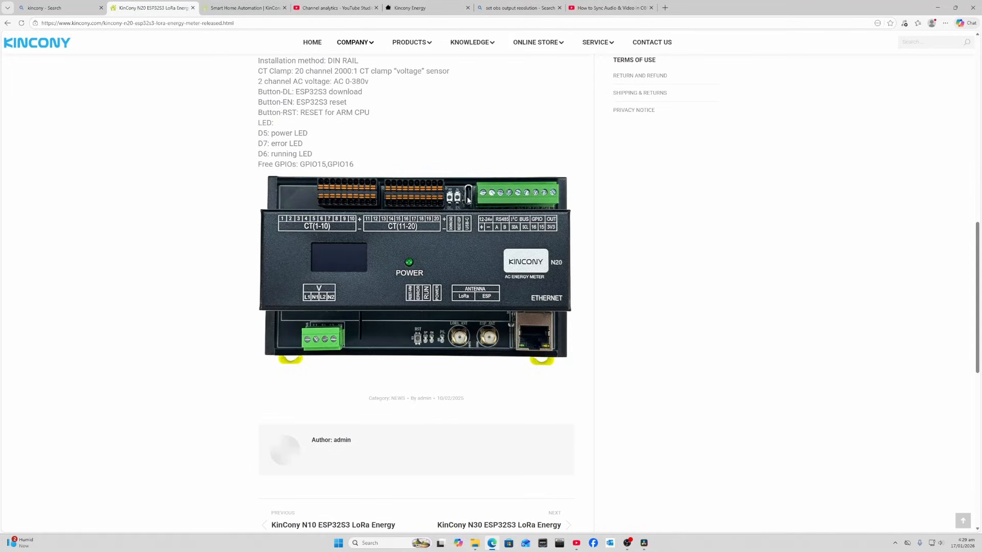
{"action": "mouse_move", "coordinate": [481, 229]}
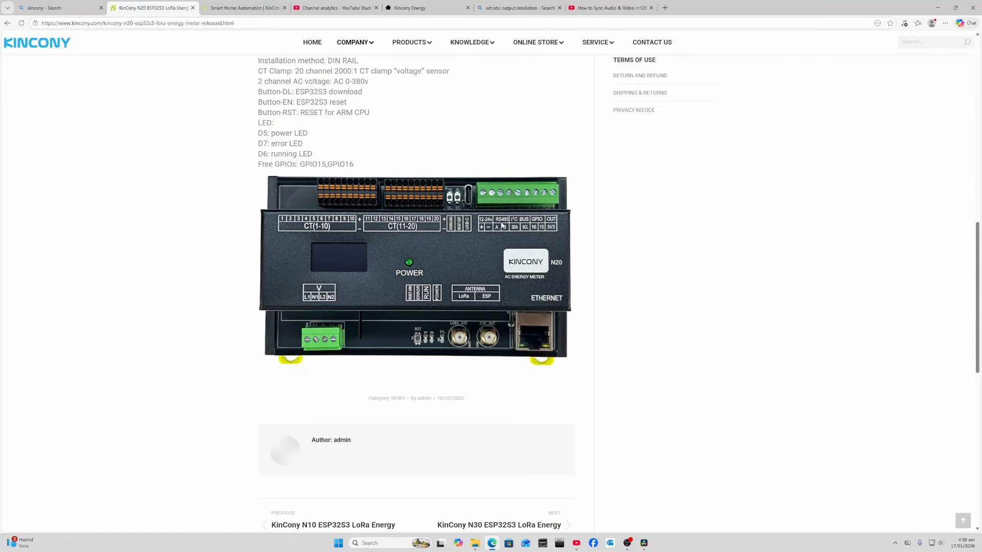
{"action": "mouse_move", "coordinate": [524, 224]}
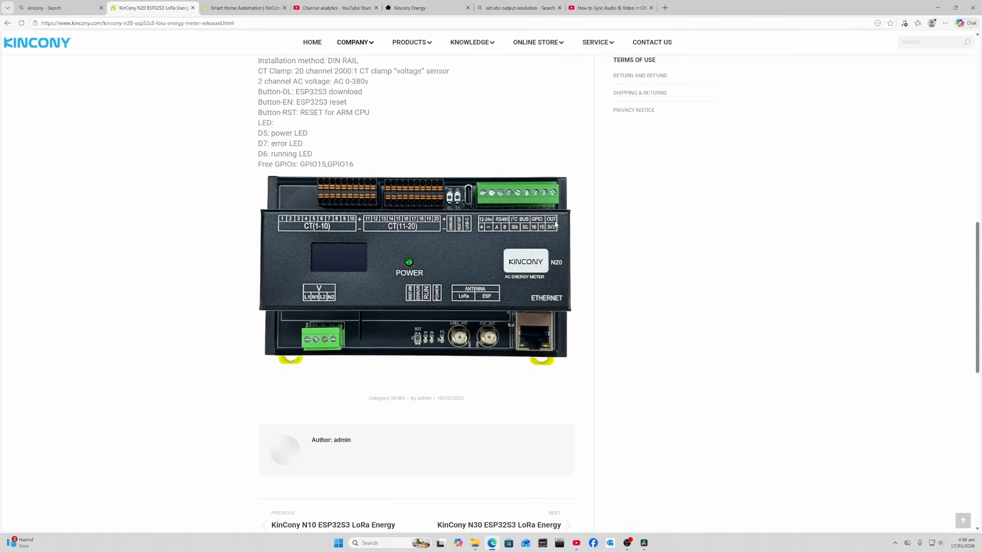
{"action": "mouse_move", "coordinate": [529, 293]}
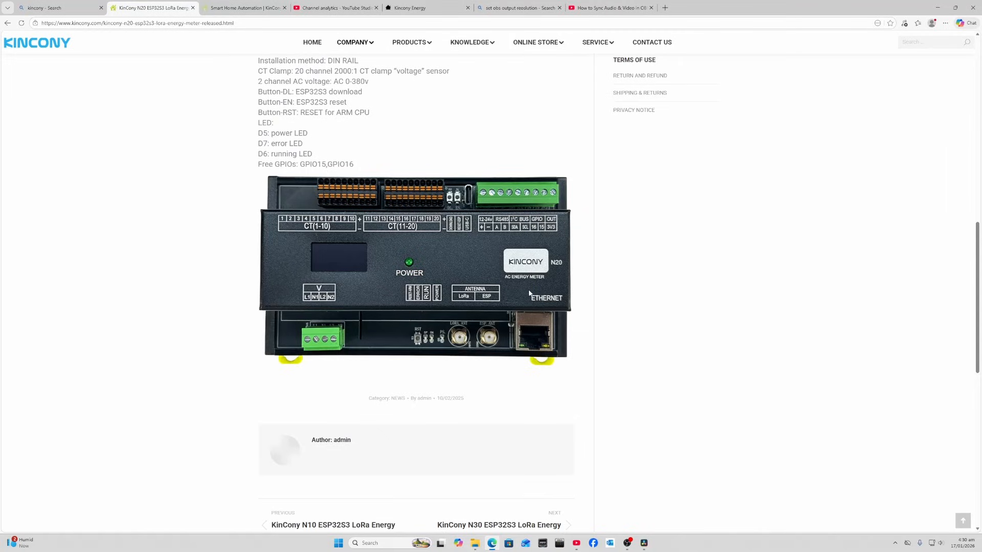
{"action": "mouse_move", "coordinate": [518, 368]}
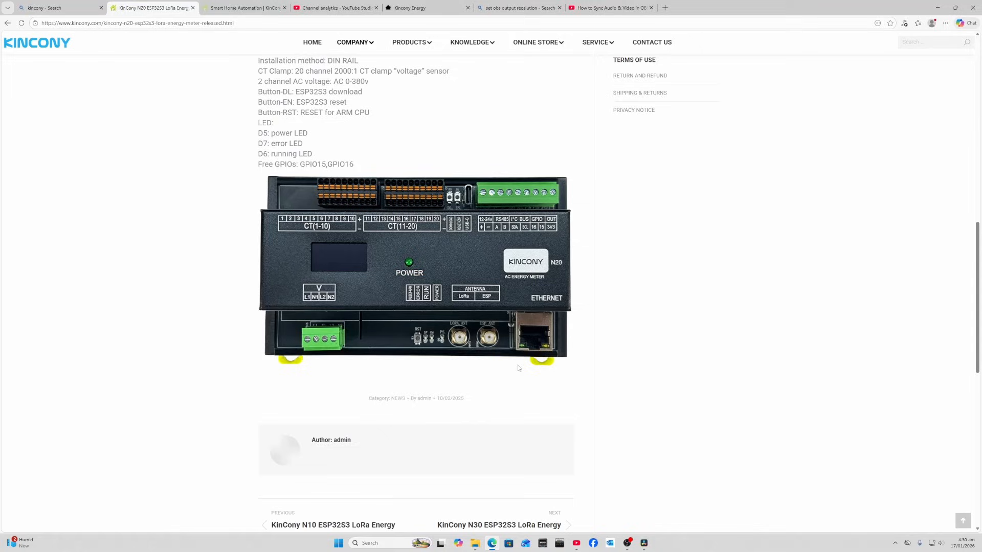
{"action": "mouse_move", "coordinate": [540, 341]}
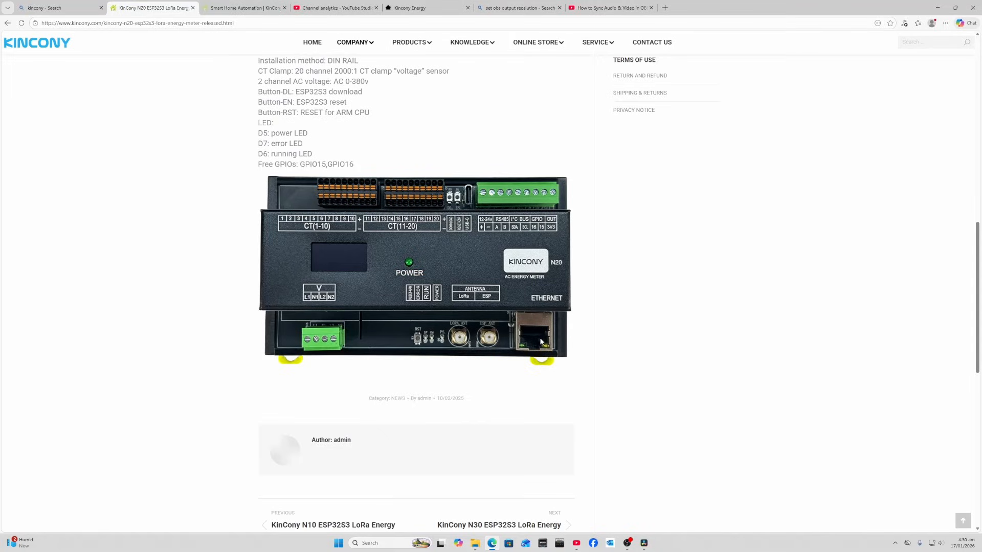
{"action": "mouse_move", "coordinate": [496, 343]}
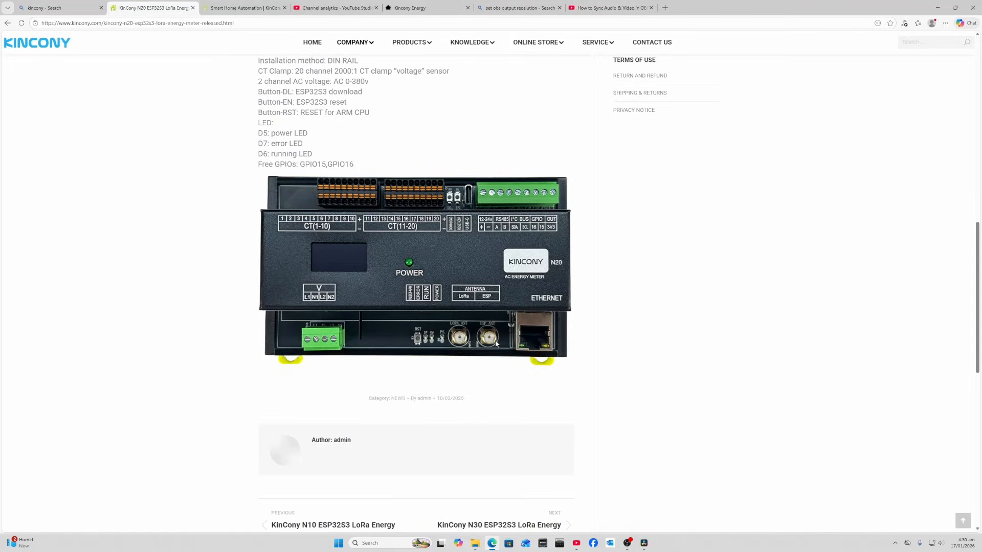
{"action": "mouse_move", "coordinate": [460, 343]}
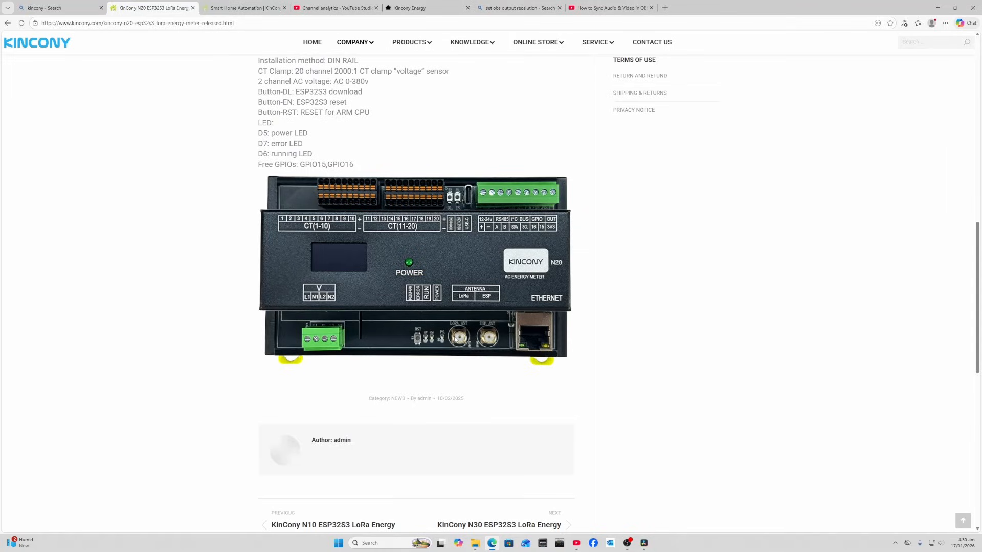
{"action": "mouse_move", "coordinate": [411, 304]}
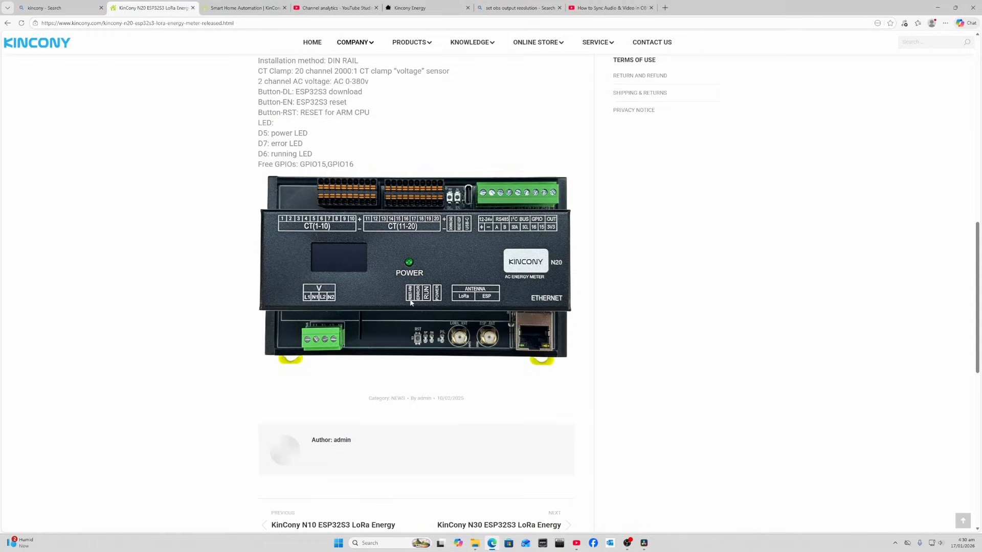
{"action": "mouse_move", "coordinate": [419, 304]}
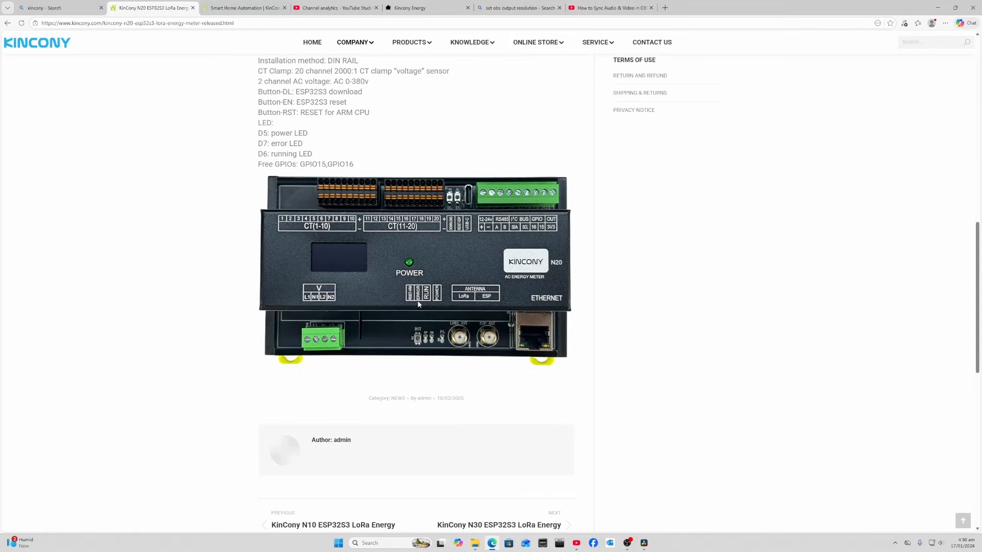
{"action": "mouse_move", "coordinate": [427, 301]}
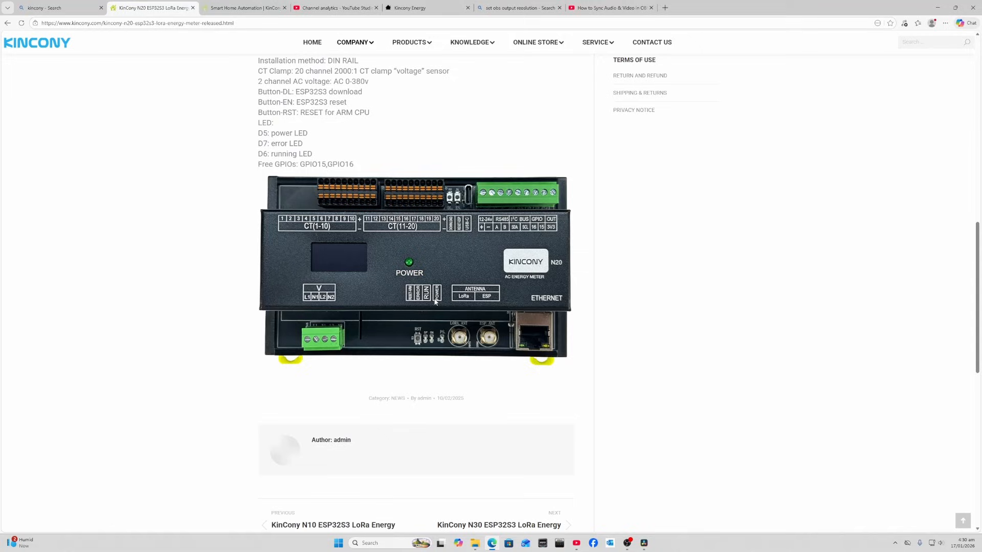
{"action": "mouse_move", "coordinate": [330, 257]}
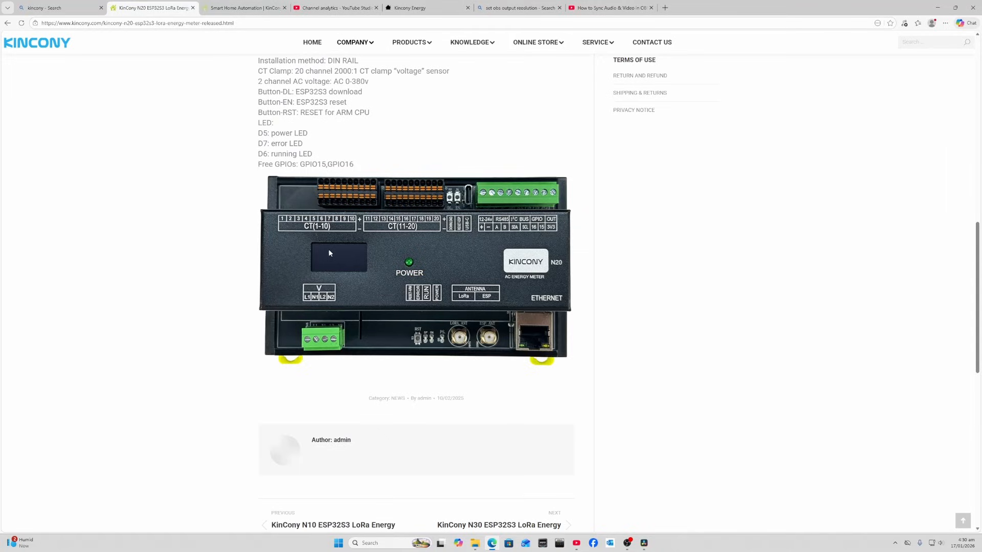
{"action": "mouse_move", "coordinate": [344, 262]}
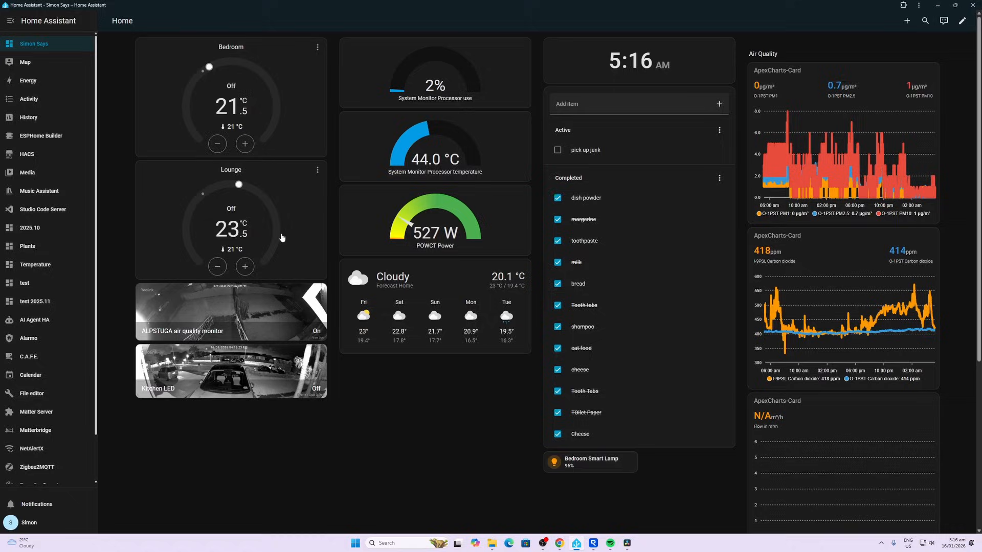
{"action": "mouse_move", "coordinate": [52, 139]}
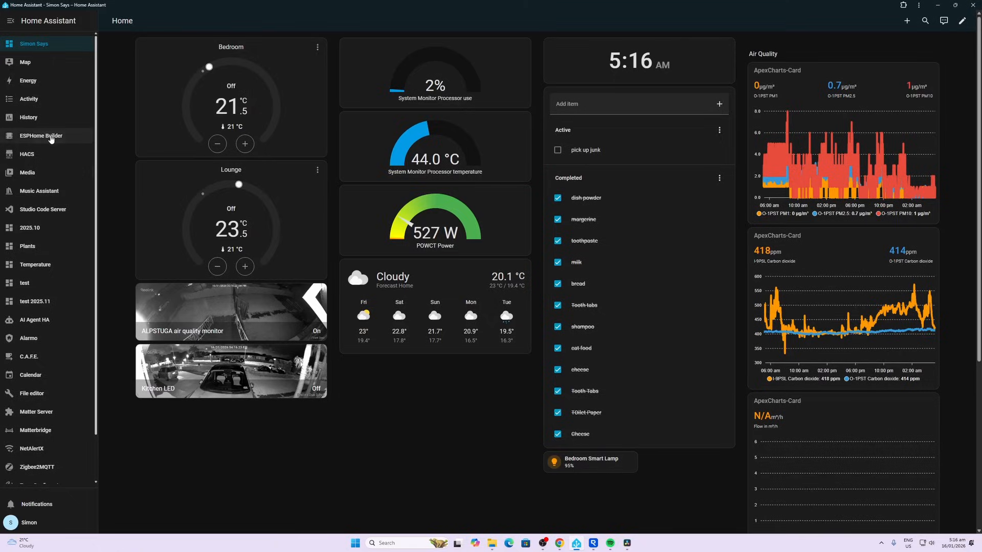
Create a new ESPHome device named 'Kincony Energy' with ESP32-S3 as the board type
{"action": "left_click", "coordinate": [40, 136]}
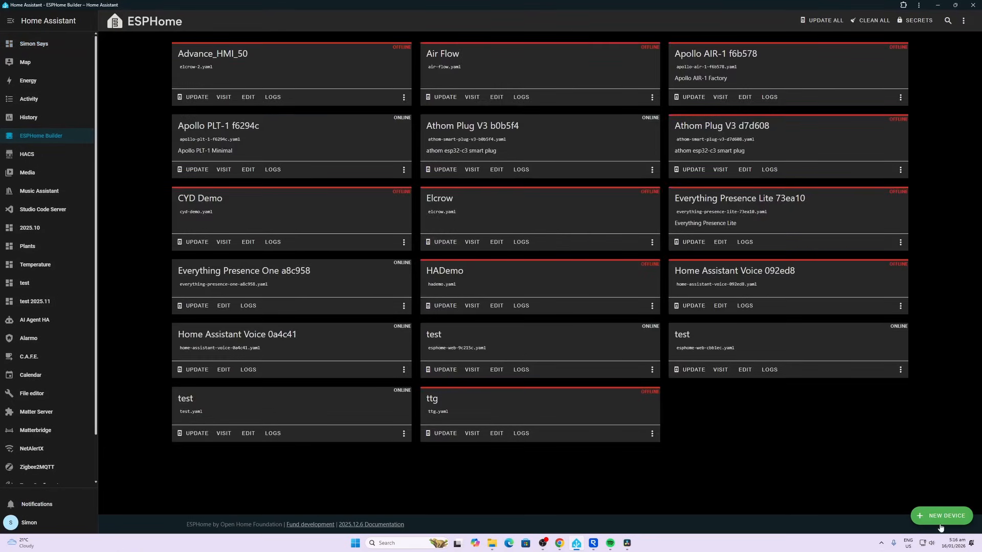
{"action": "left_click", "coordinate": [942, 516]}
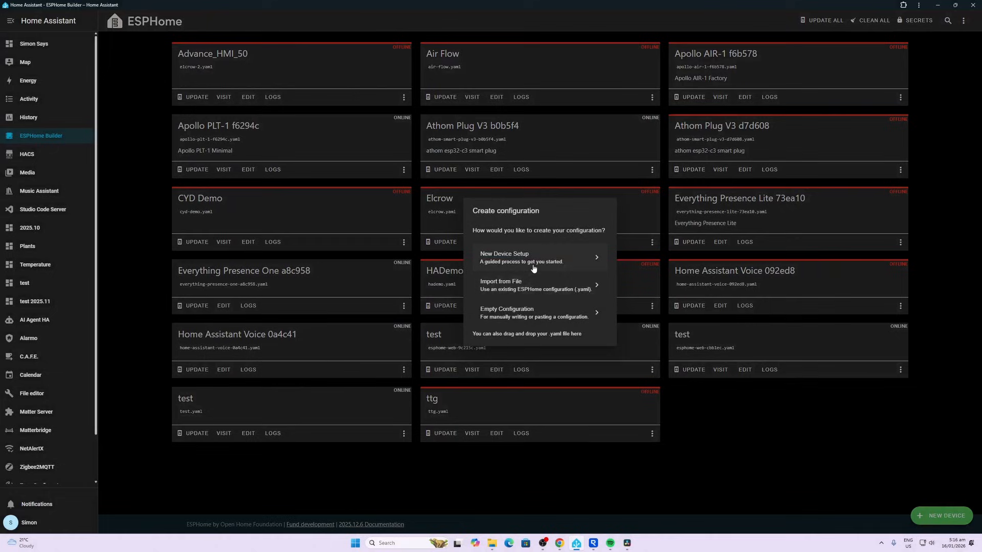
{"action": "left_click", "coordinate": [533, 257]}
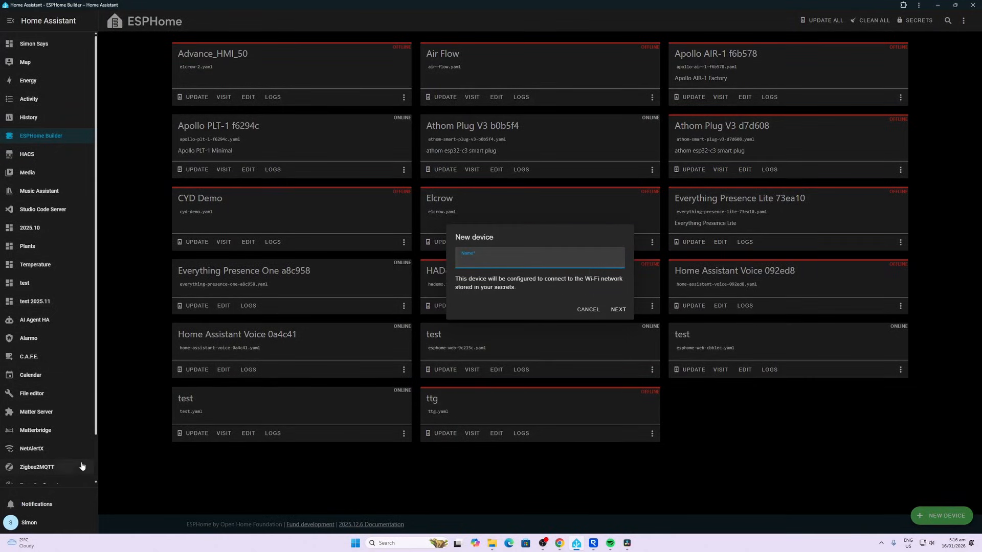
{"action": "type", "text": "Kin"}
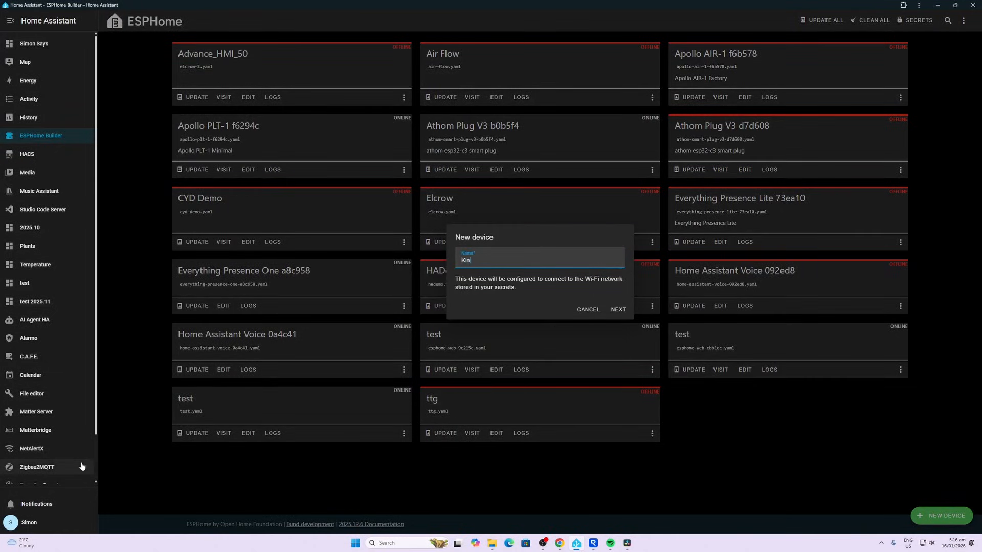
{"action": "type", "text": "cony Energy"}
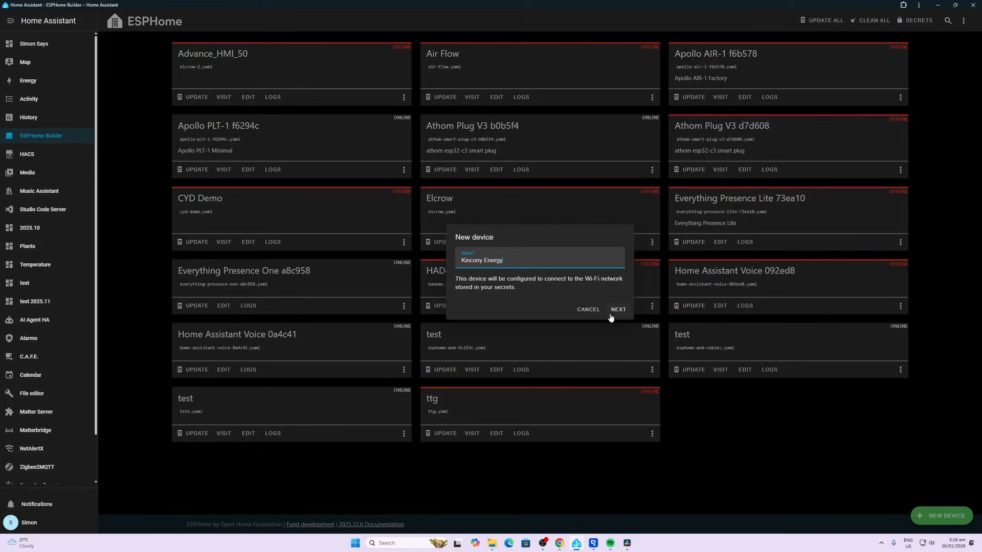
{"action": "left_click", "coordinate": [617, 309]}
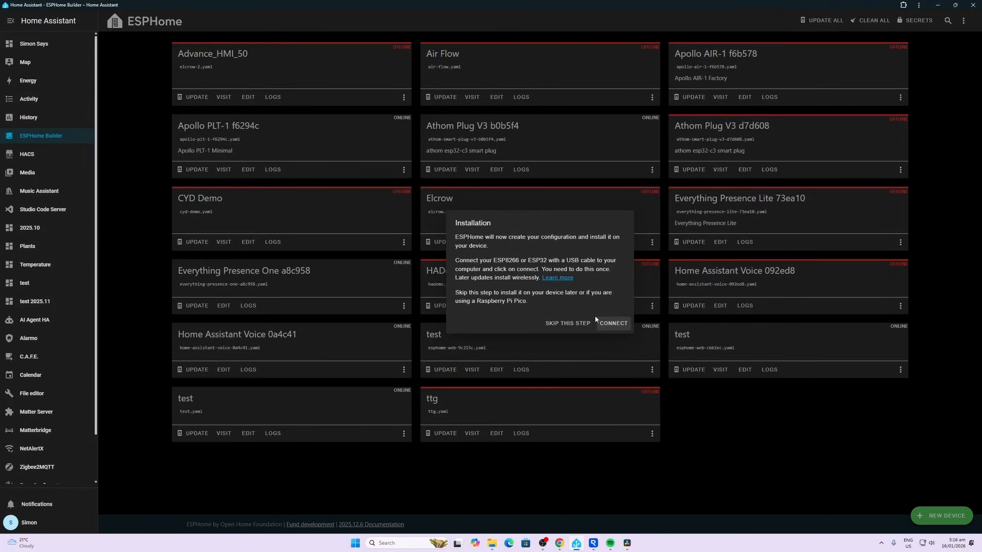
{"action": "left_click", "coordinate": [568, 324]}
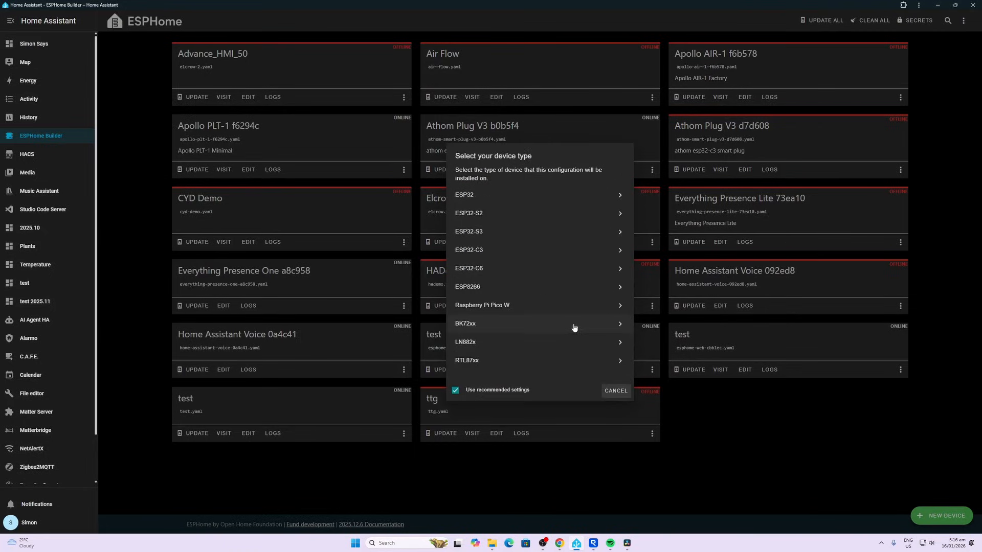
{"action": "mouse_move", "coordinate": [479, 233]}
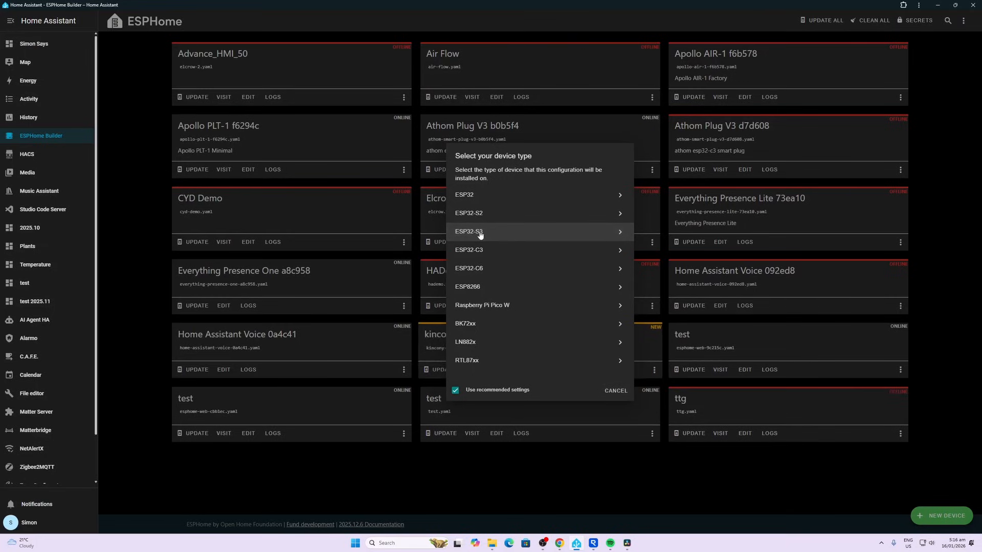
{"action": "left_click", "coordinate": [468, 232]}
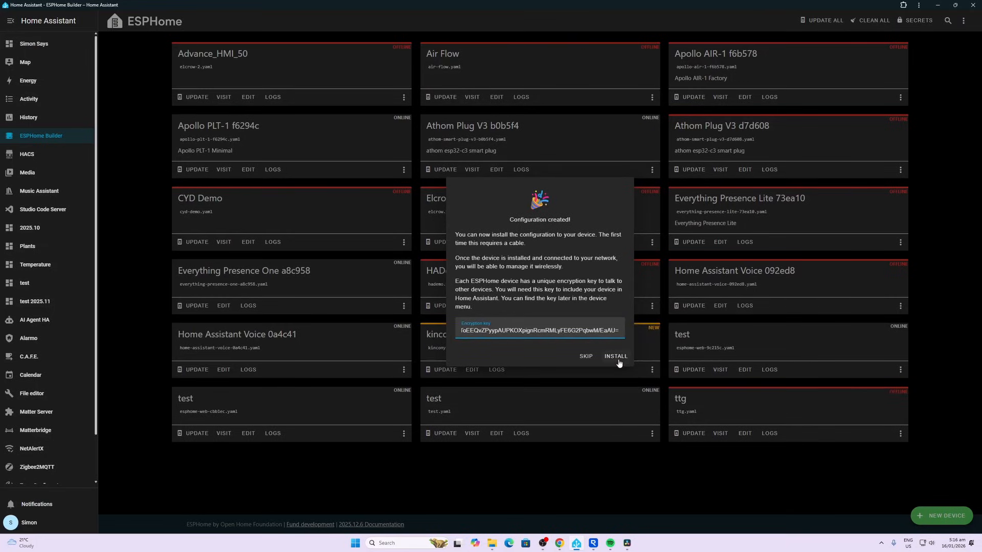
{"action": "left_click", "coordinate": [585, 357]}
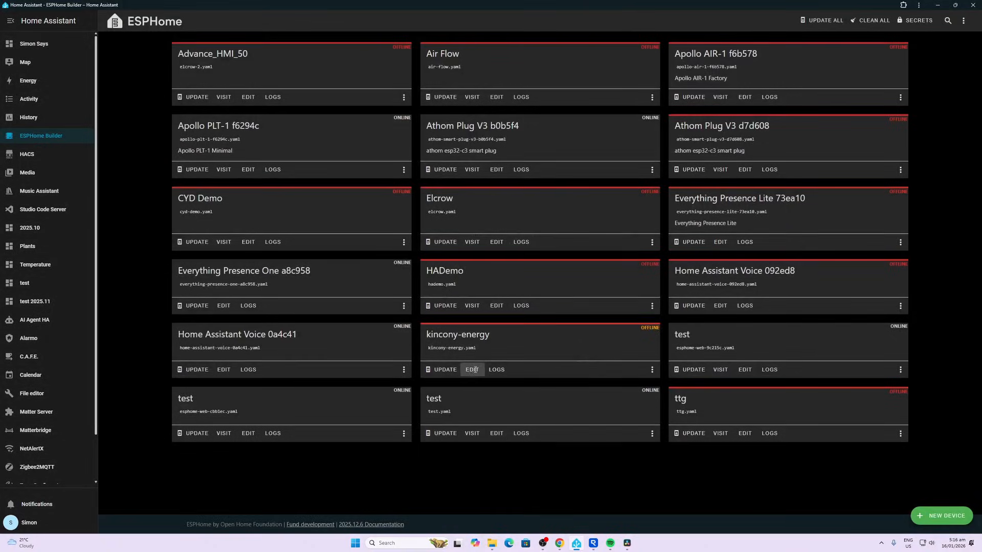
Paste the copied KinCony YAML onto the last empty line after captive_portal
{"action": "left_click", "coordinate": [473, 369]}
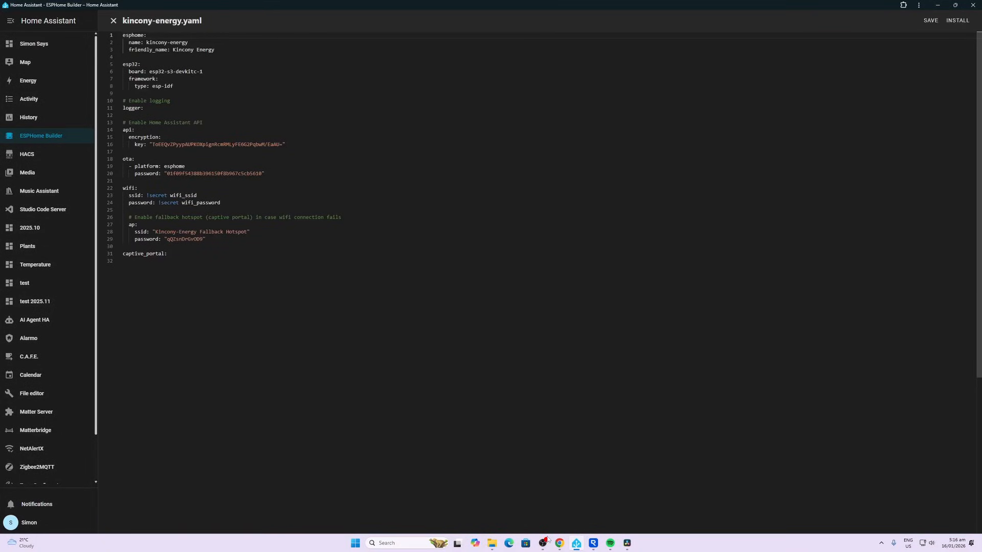
{"action": "left_click", "coordinate": [559, 543]}
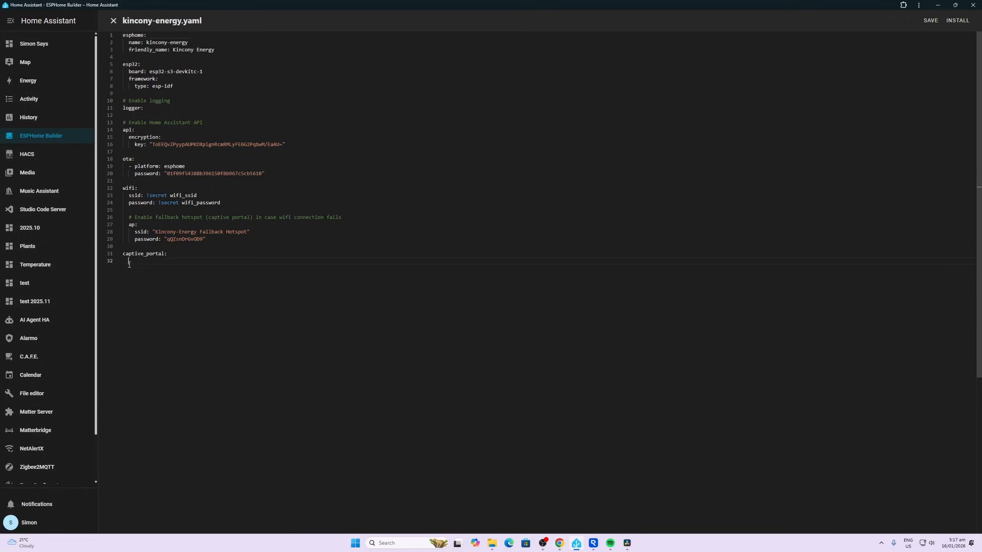
{"action": "right_click", "coordinate": [132, 265]}
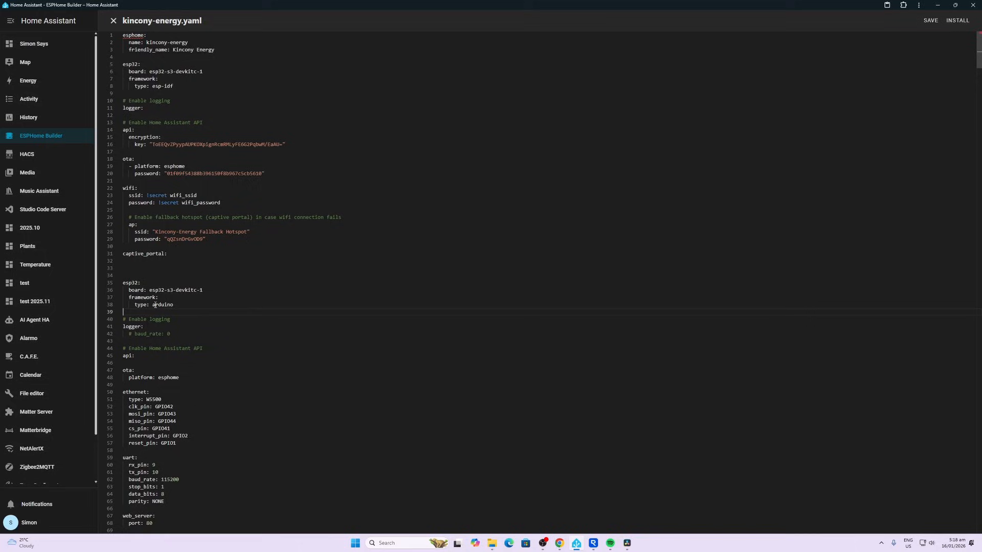
Delete the original esp32/logger lines and the pasted api and ota blocks
{"action": "double_click", "coordinate": [168, 86]}
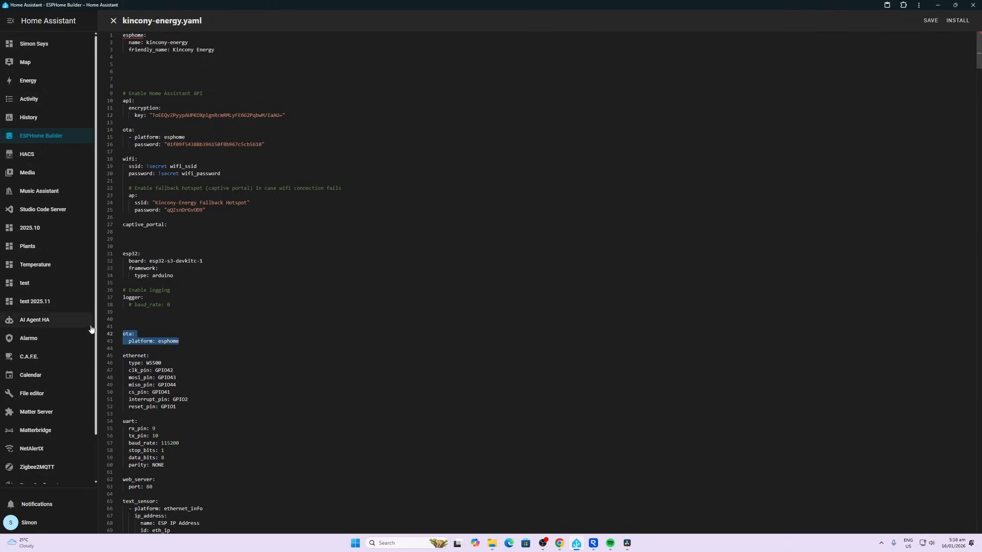
{"action": "key", "text": "Delete"}
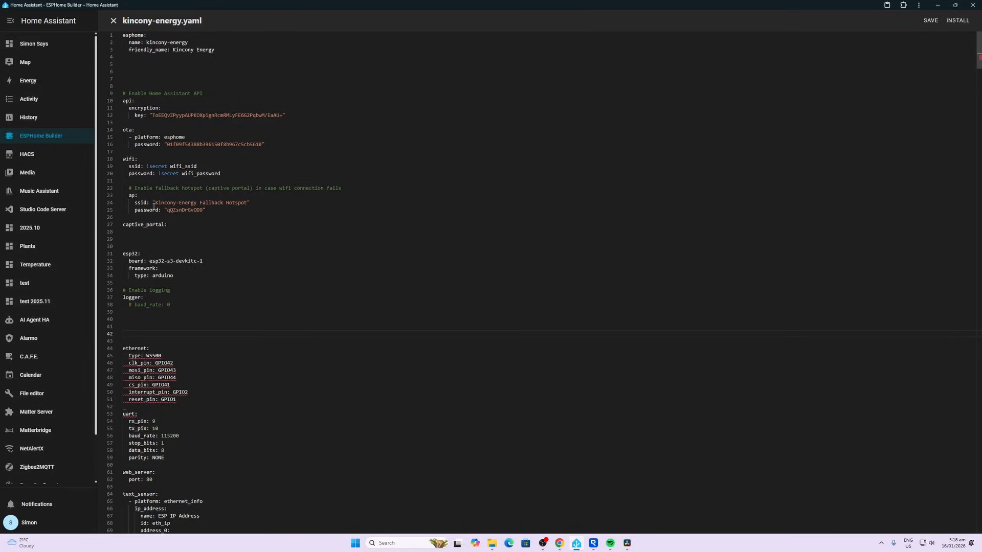
{"action": "mouse_move", "coordinate": [293, 311]}
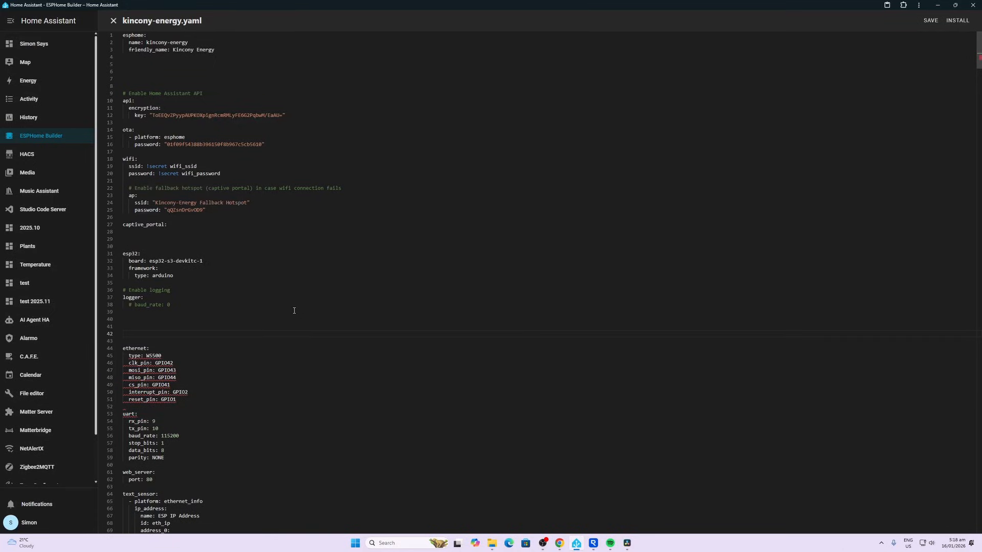
{"action": "mouse_move", "coordinate": [255, 300]}
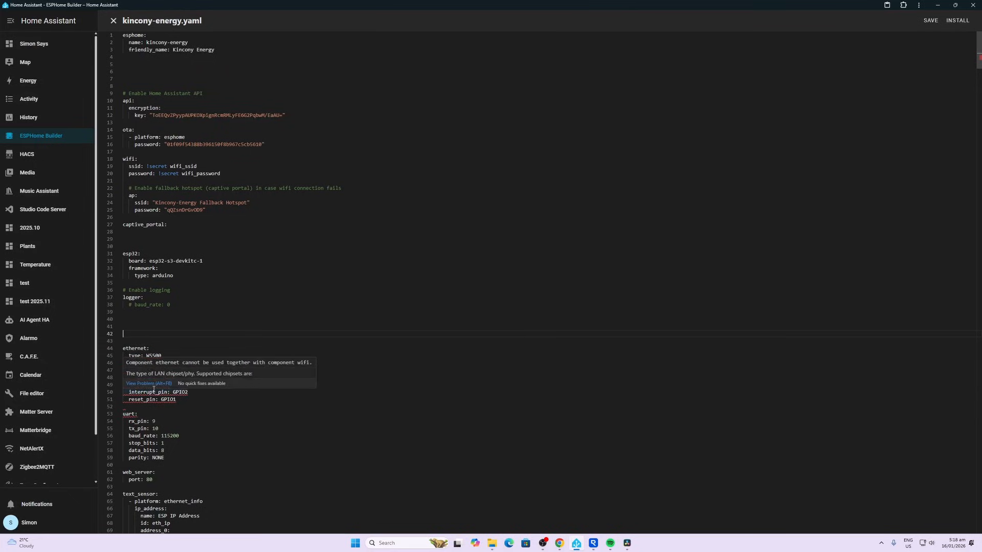
Cut the wifi block out of kincony-energy.yaml and save the file
{"action": "scroll", "scroll_direction": "down", "scroll_amount": 3}
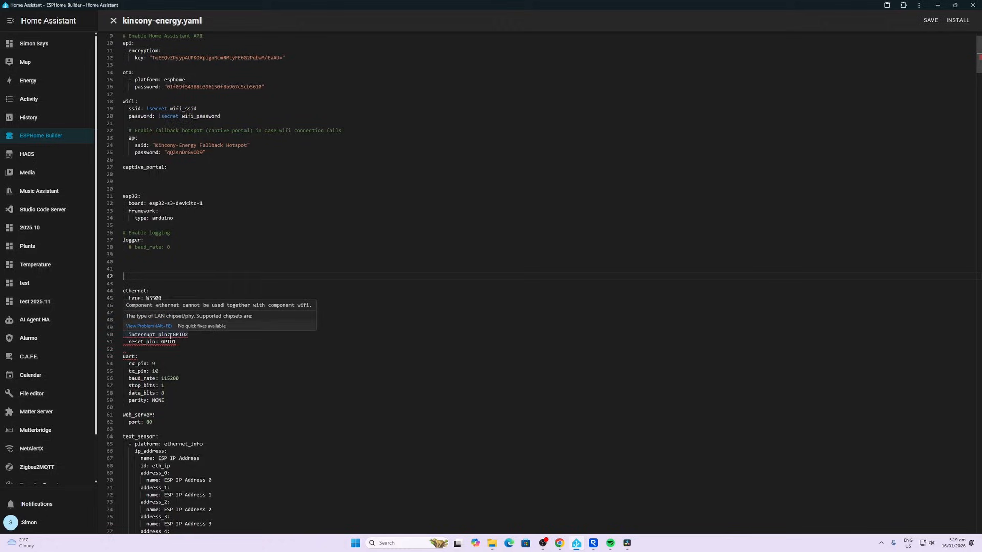
{"action": "mouse_move", "coordinate": [171, 378]}
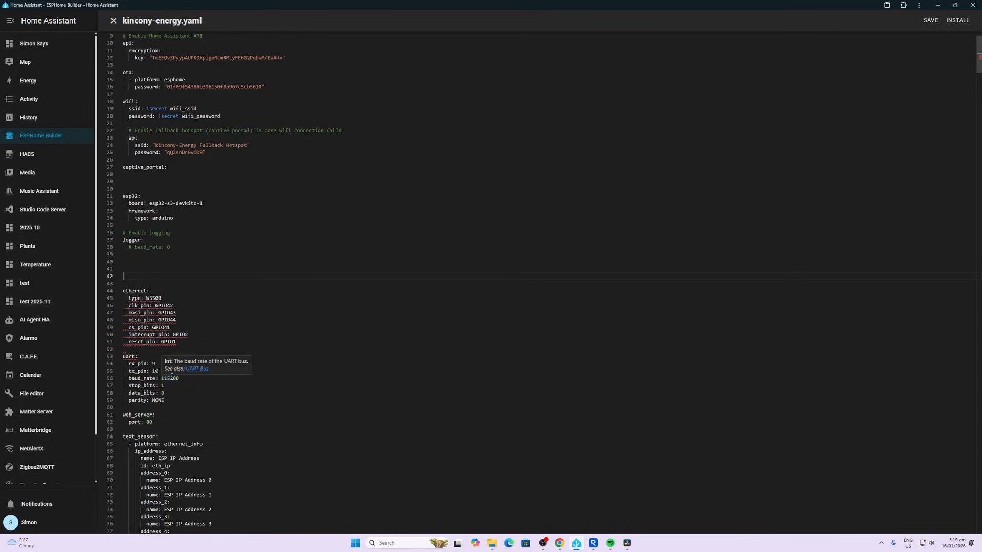
{"action": "mouse_move", "coordinate": [225, 116]}
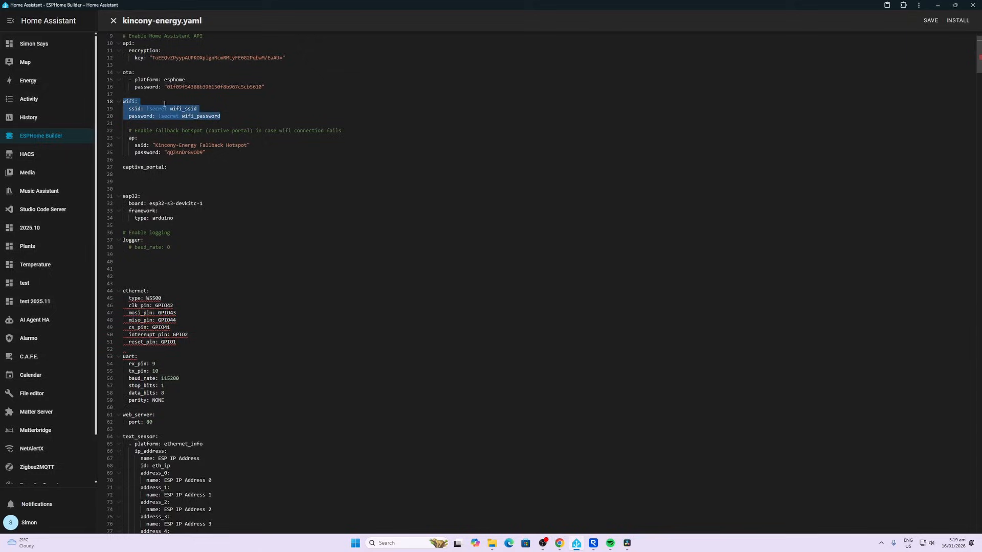
{"action": "right_click", "coordinate": [164, 106]}
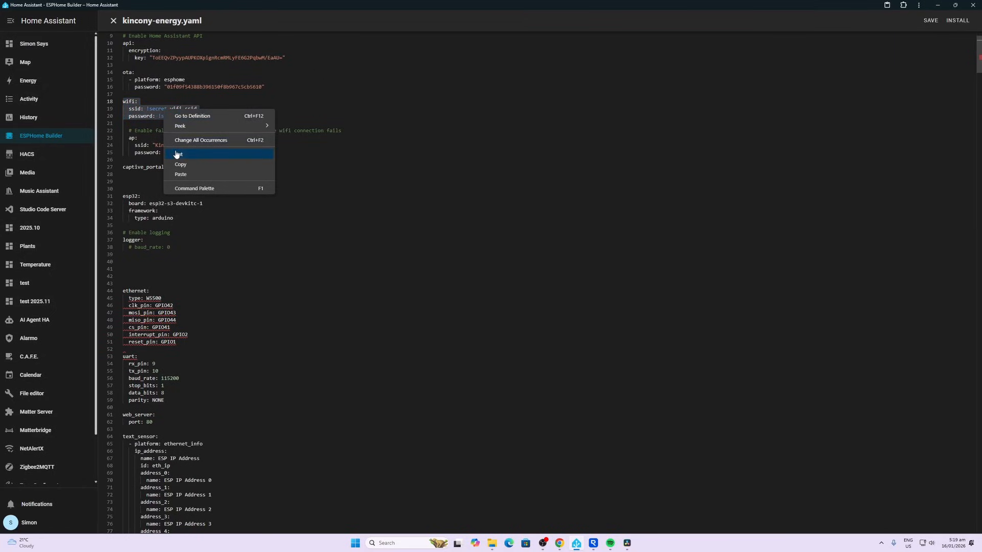
{"action": "left_click", "coordinate": [178, 154]}
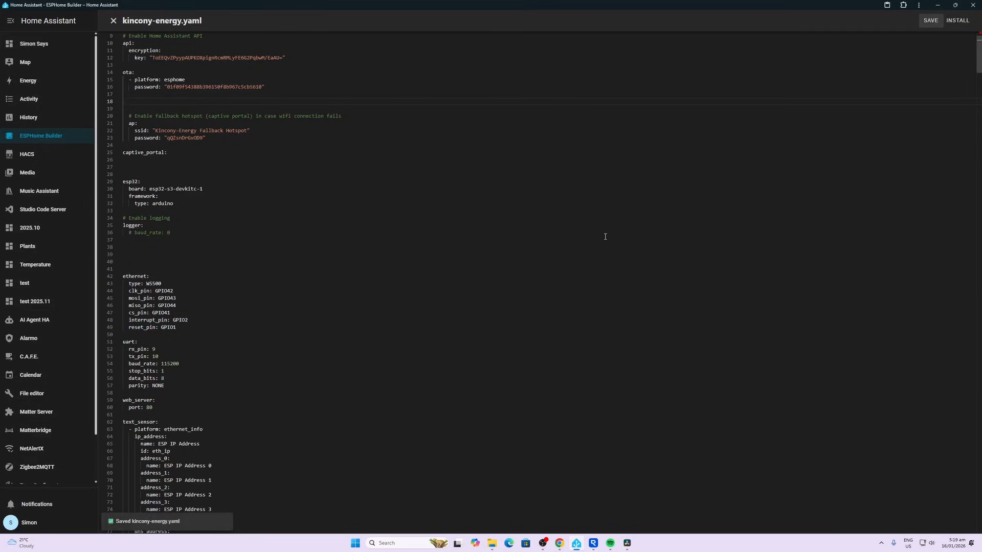
{"action": "mouse_move", "coordinate": [287, 345]}
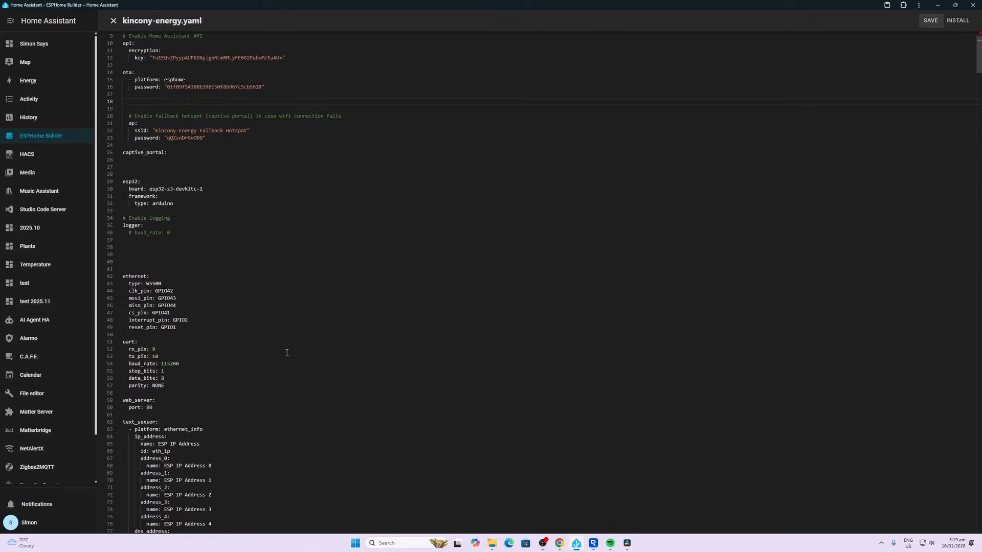
{"action": "mouse_move", "coordinate": [390, 343]}
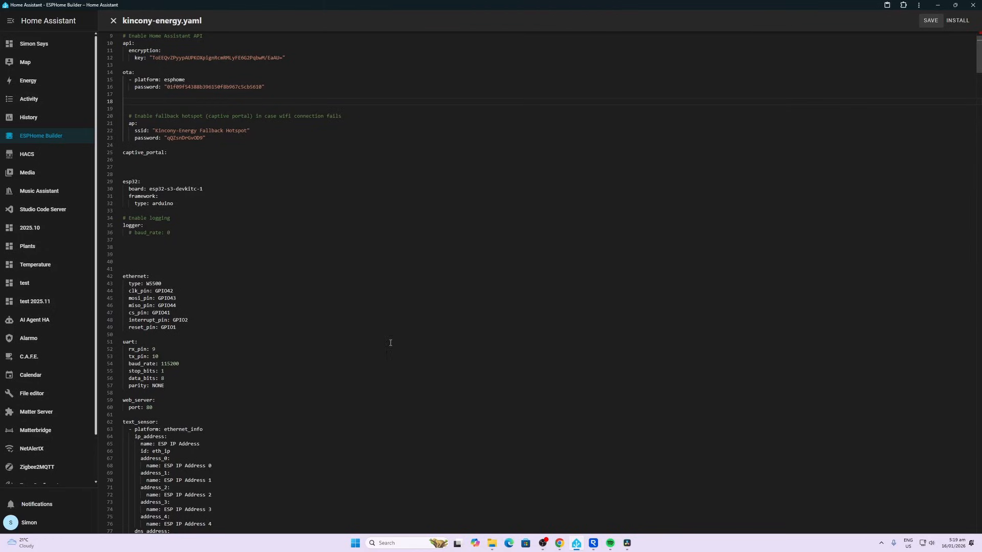
{"action": "mouse_move", "coordinate": [154, 283]}
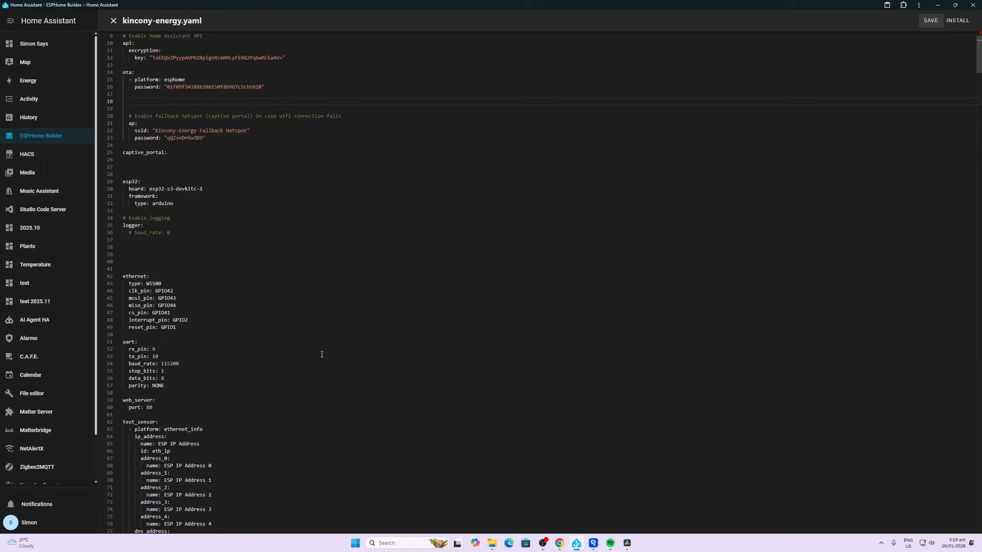
{"action": "mouse_move", "coordinate": [197, 406]}
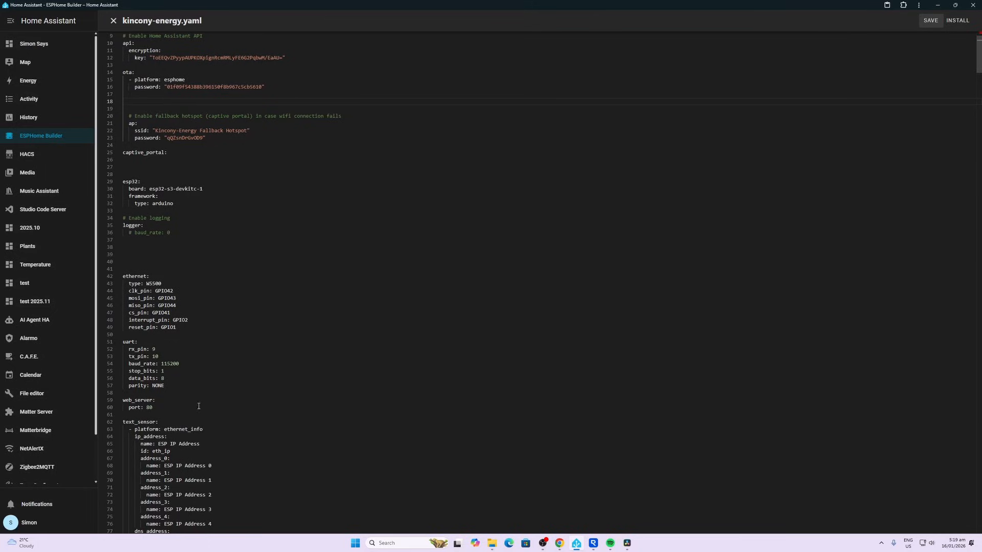
{"action": "left_click", "coordinate": [958, 20]}
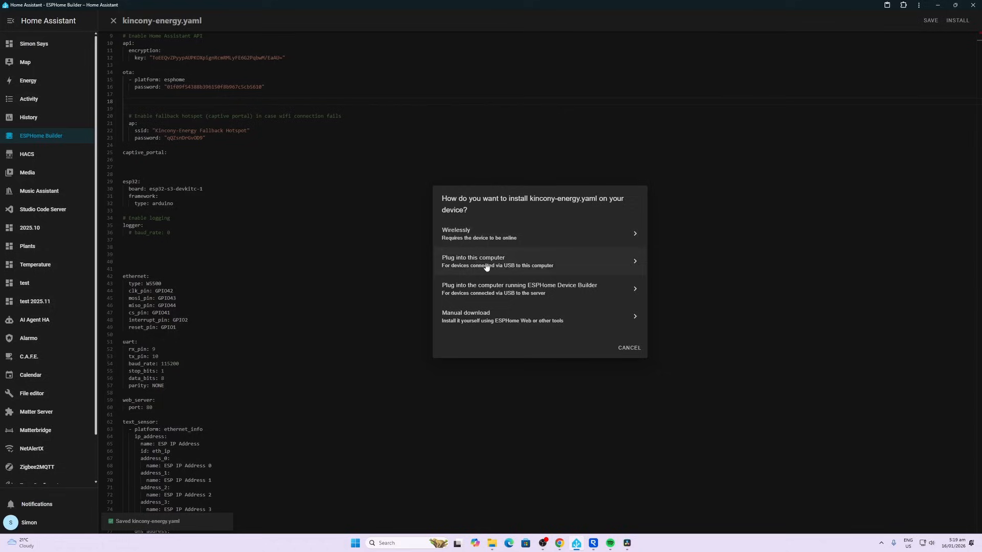
Install over USB via the JTAG/serial debug port (COM22), then close the YAML error log
{"action": "left_click", "coordinate": [539, 262]}
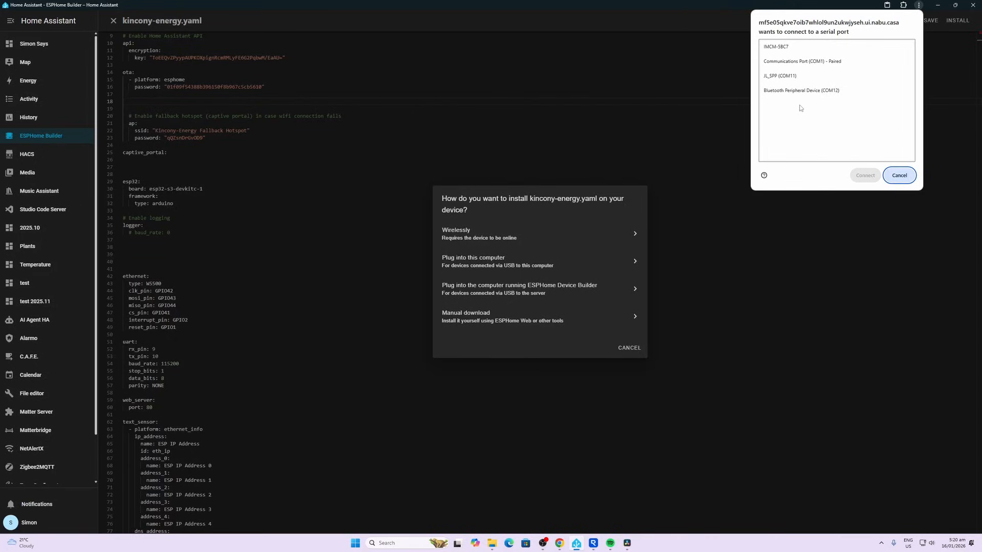
{"action": "left_click", "coordinate": [802, 104]}
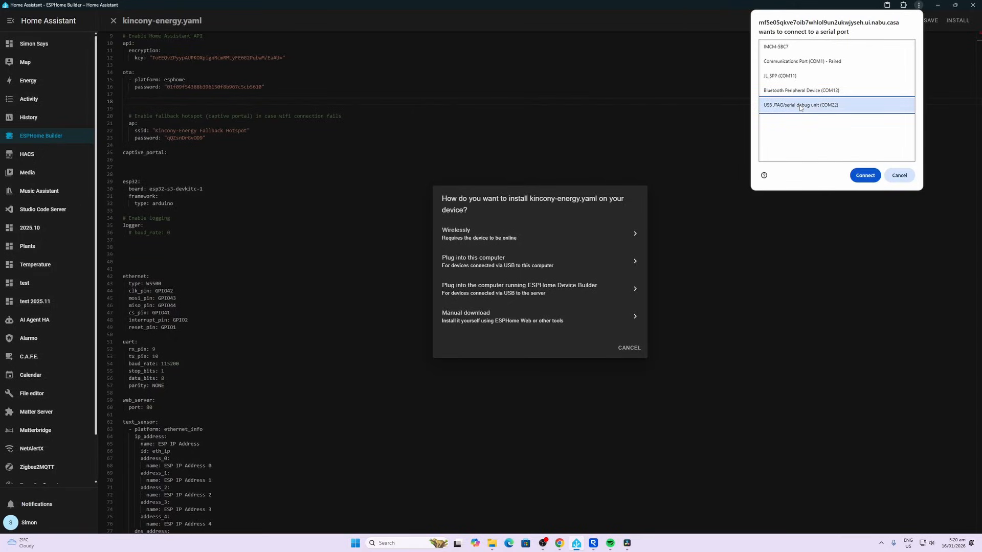
{"action": "left_click", "coordinate": [864, 175]}
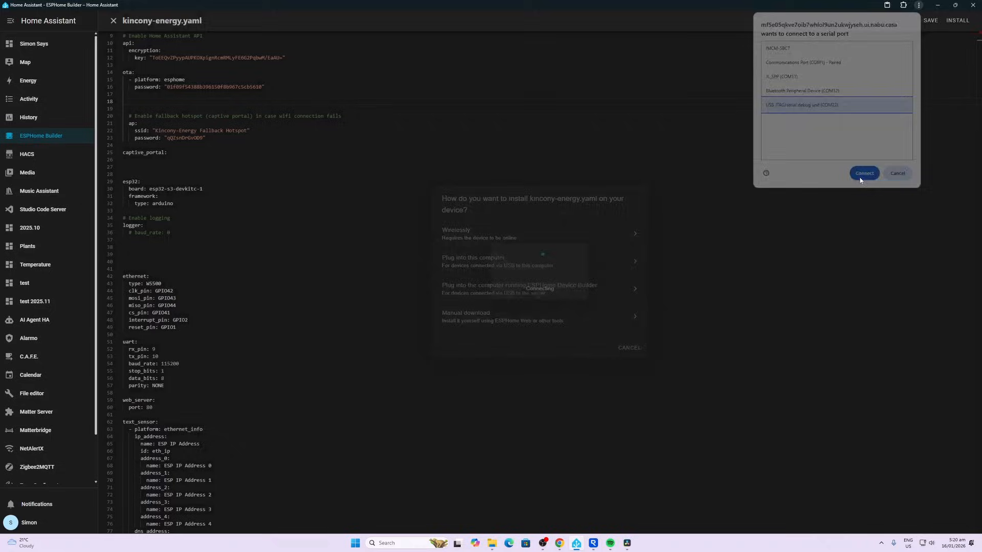
{"action": "left_click", "coordinate": [864, 173]}
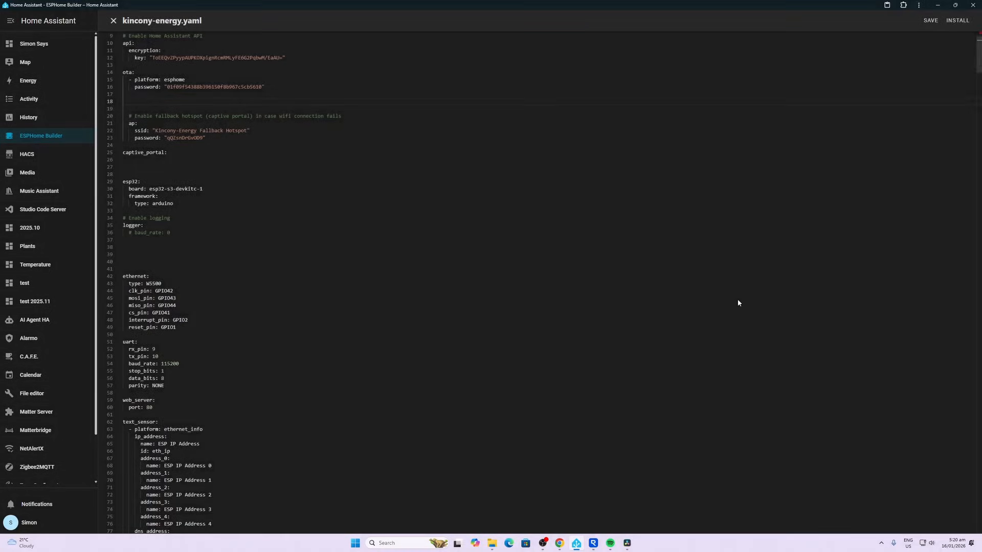
{"action": "left_click", "coordinate": [957, 20]}
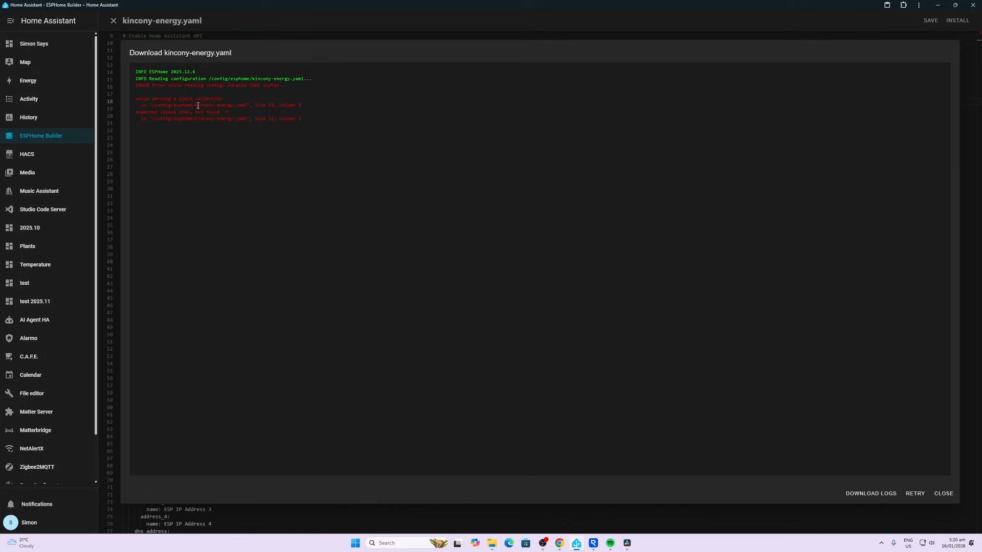
{"action": "mouse_move", "coordinate": [279, 106]}
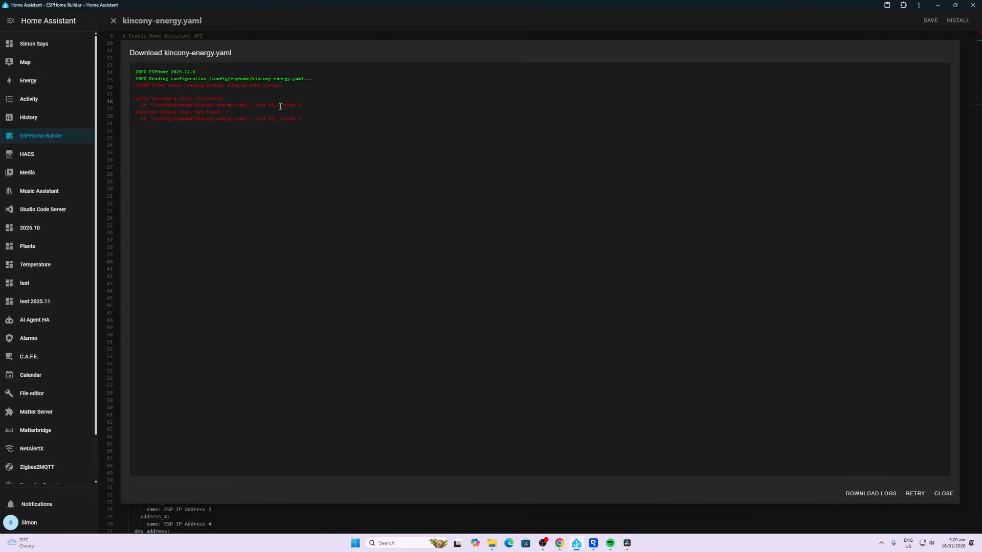
{"action": "mouse_move", "coordinate": [190, 100]}
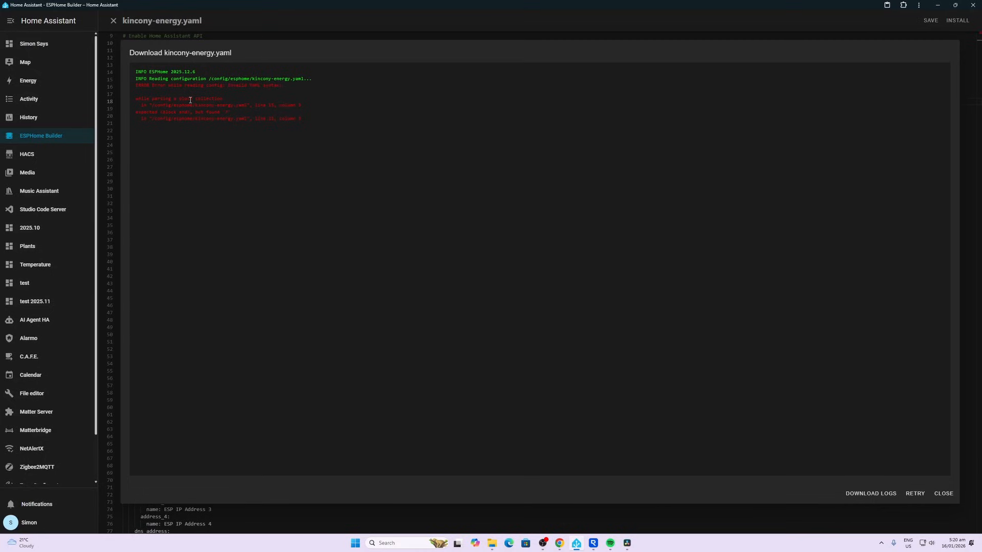
{"action": "left_click", "coordinate": [942, 494]}
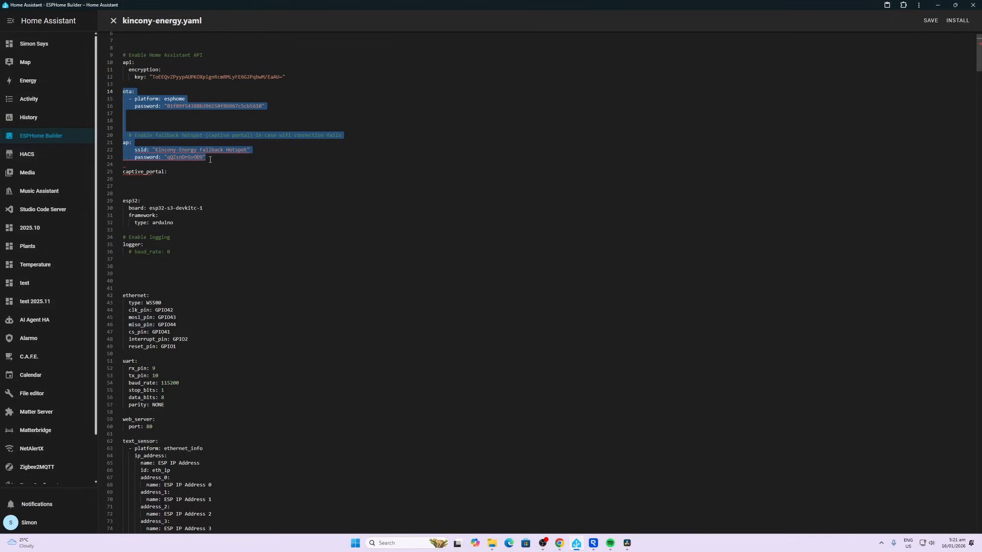
Cut the OTA and hotspot blocks and close the kincony-energy editor
{"action": "right_click", "coordinate": [210, 159]}
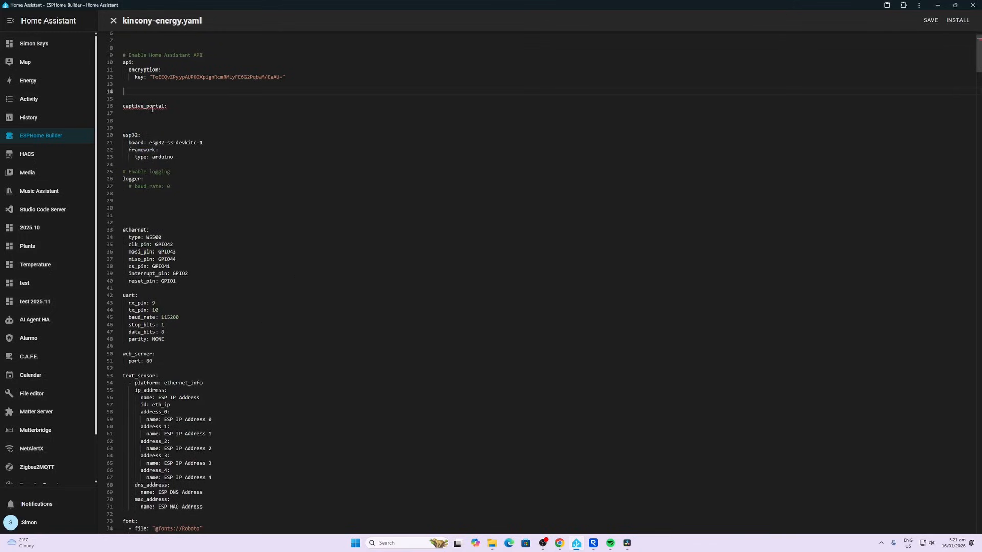
{"action": "mouse_move", "coordinate": [145, 106]}
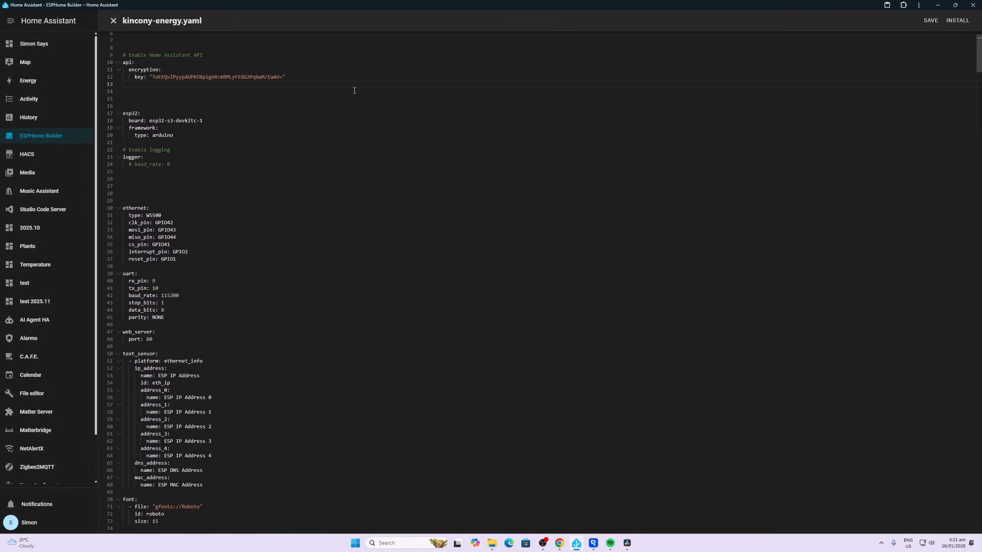
{"action": "left_click", "coordinate": [930, 20]}
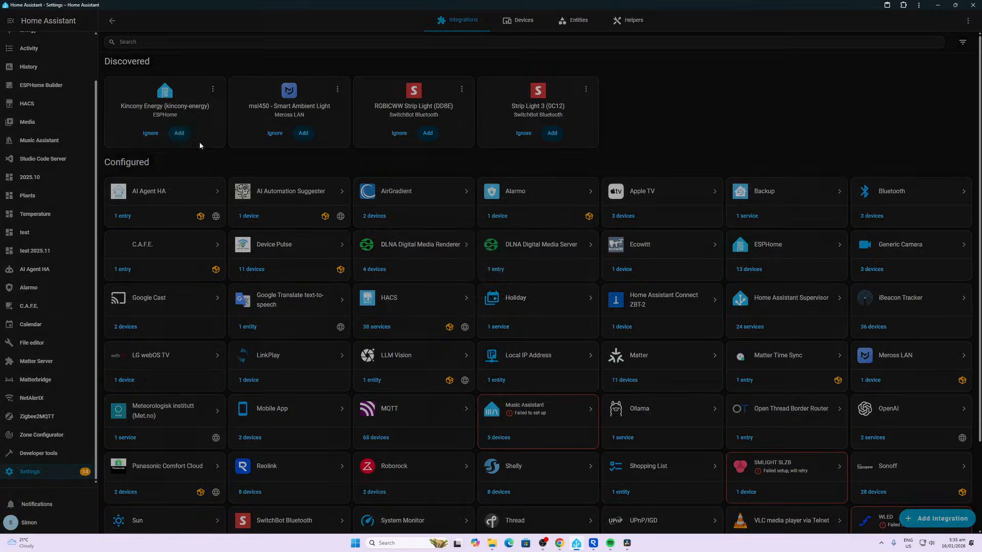
Submit the discovered Kincony Energy device and assign it to the Kitchen area
{"action": "left_click", "coordinate": [179, 133]}
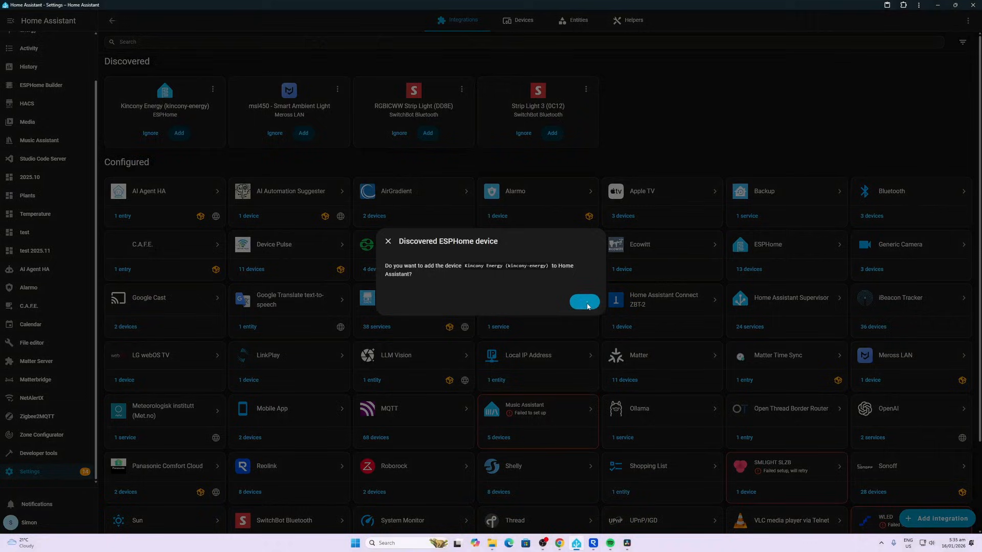
{"action": "left_click", "coordinate": [584, 301]}
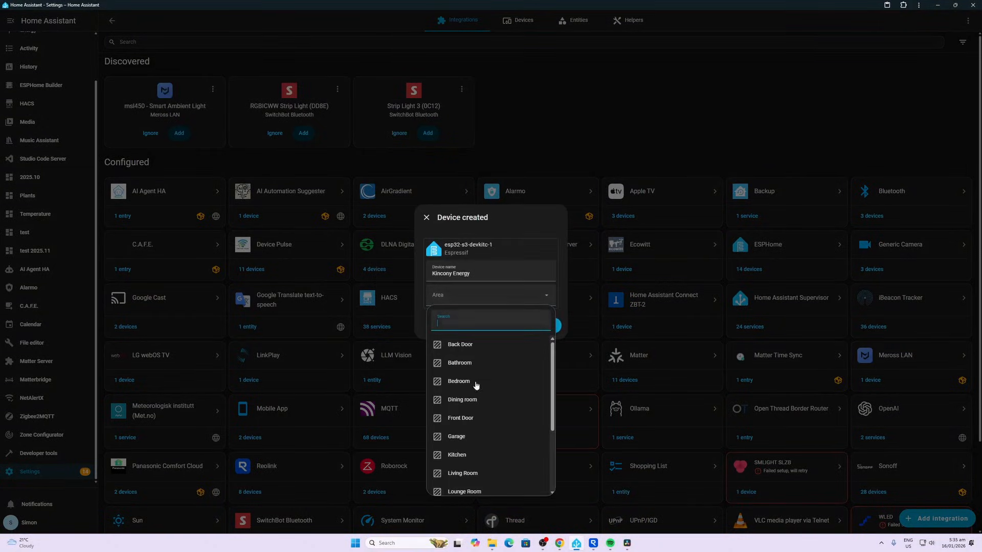
{"action": "left_click", "coordinate": [457, 455]}
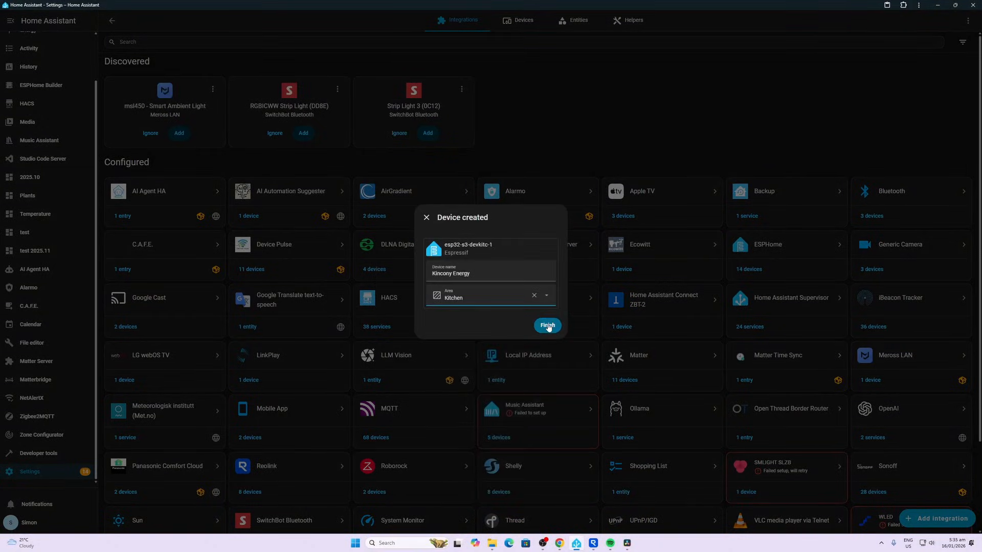
{"action": "left_click", "coordinate": [546, 326]}
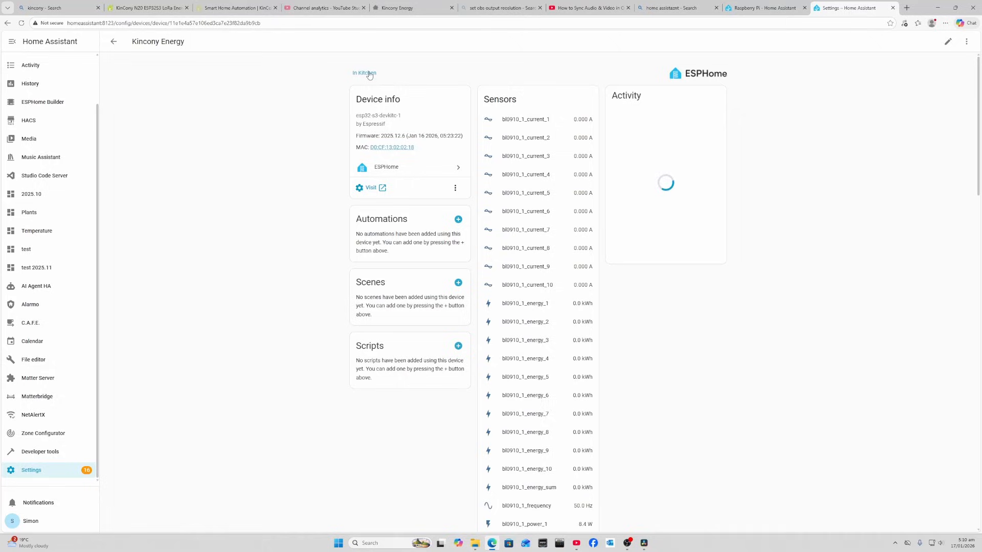
{"action": "mouse_move", "coordinate": [538, 129]}
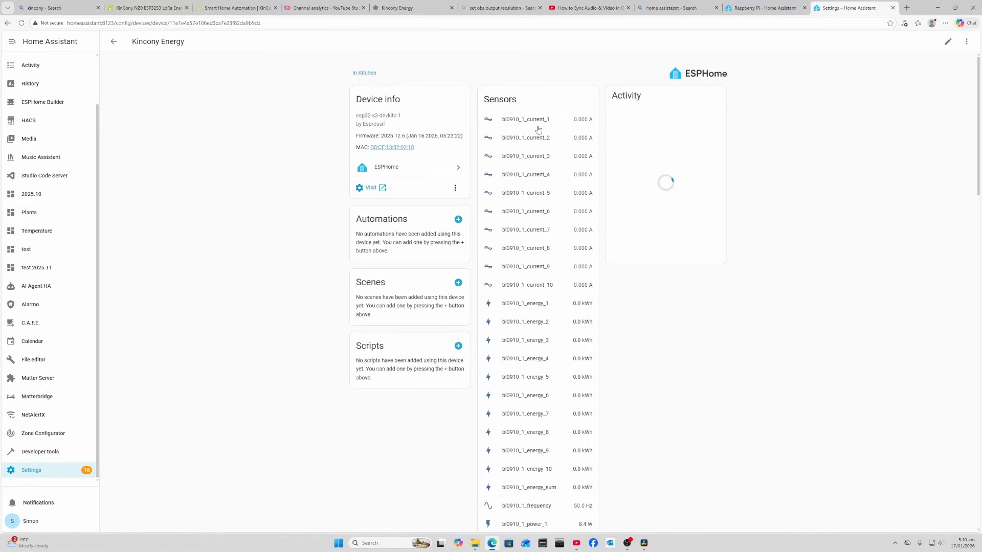
{"action": "scroll", "scroll_direction": "down", "scroll_amount": 3}
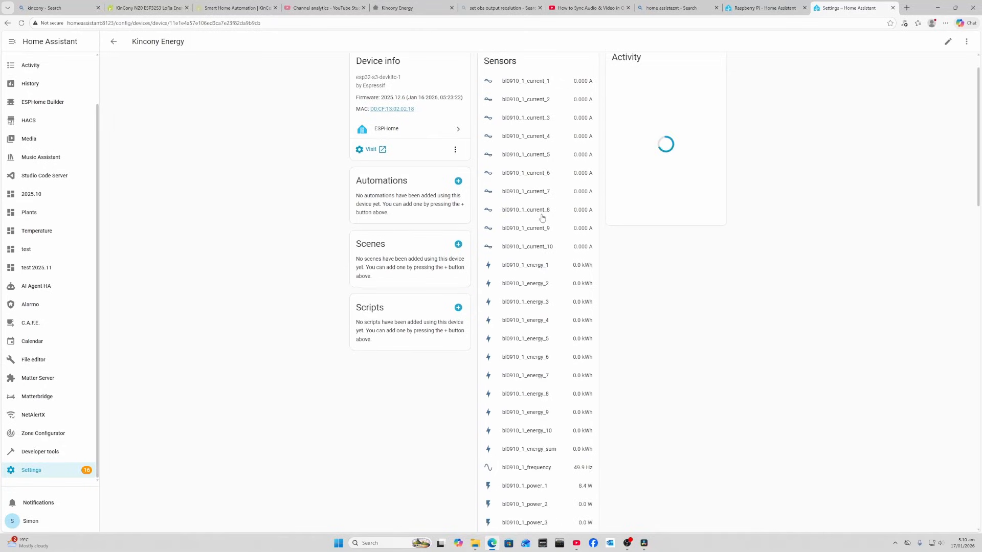
{"action": "scroll", "scroll_direction": "down", "scroll_amount": 3}
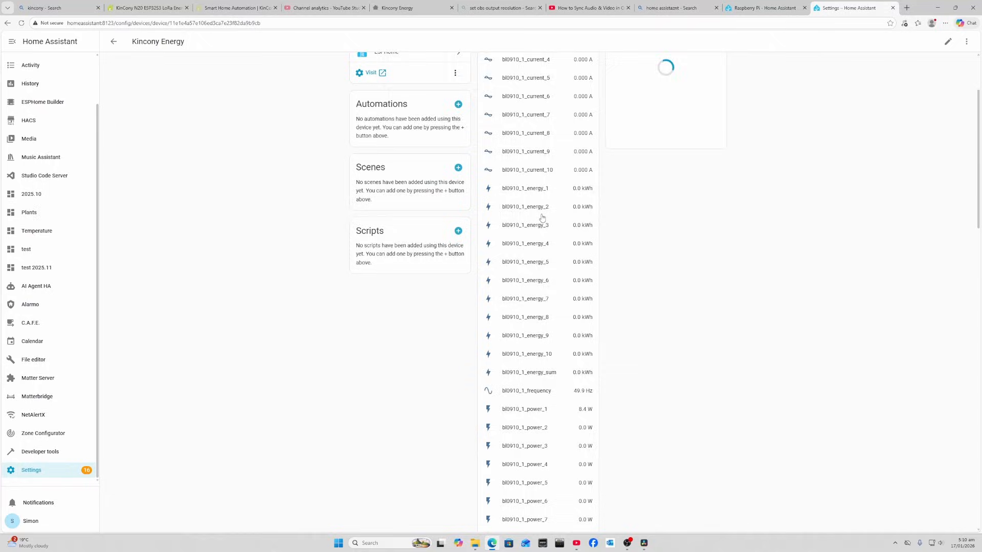
{"action": "scroll", "scroll_direction": "down", "scroll_amount": 3}
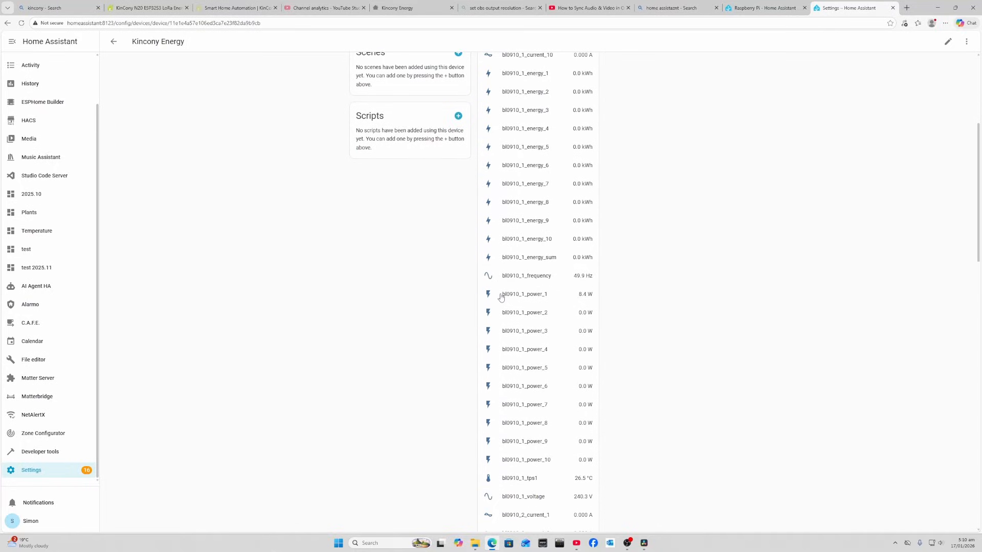
{"action": "mouse_move", "coordinate": [522, 294]}
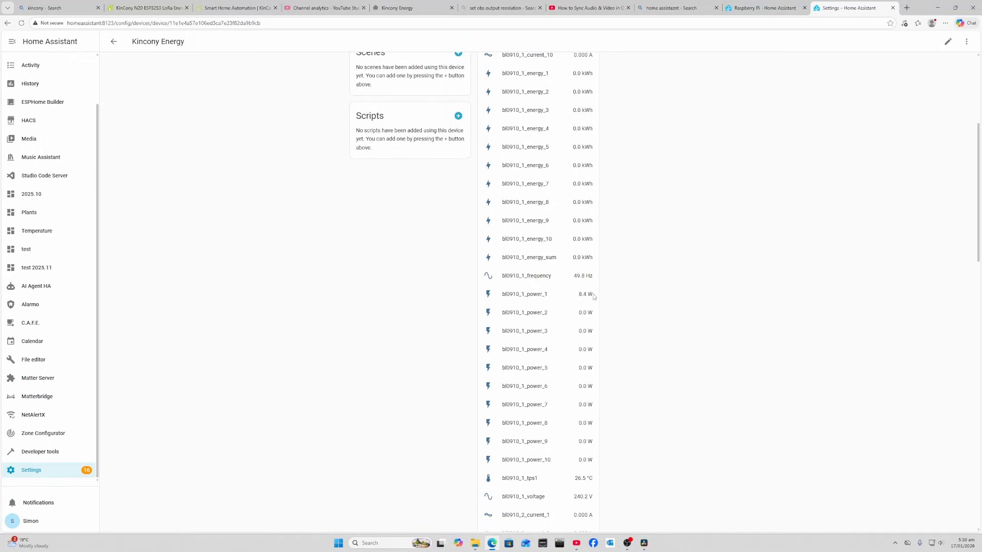
{"action": "mouse_move", "coordinate": [582, 299]}
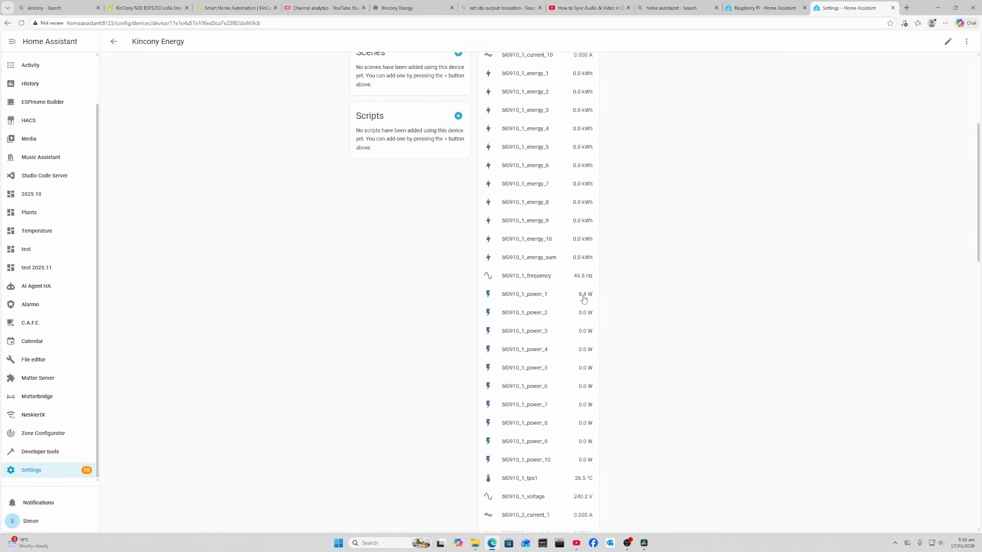
{"action": "mouse_move", "coordinate": [580, 281]}
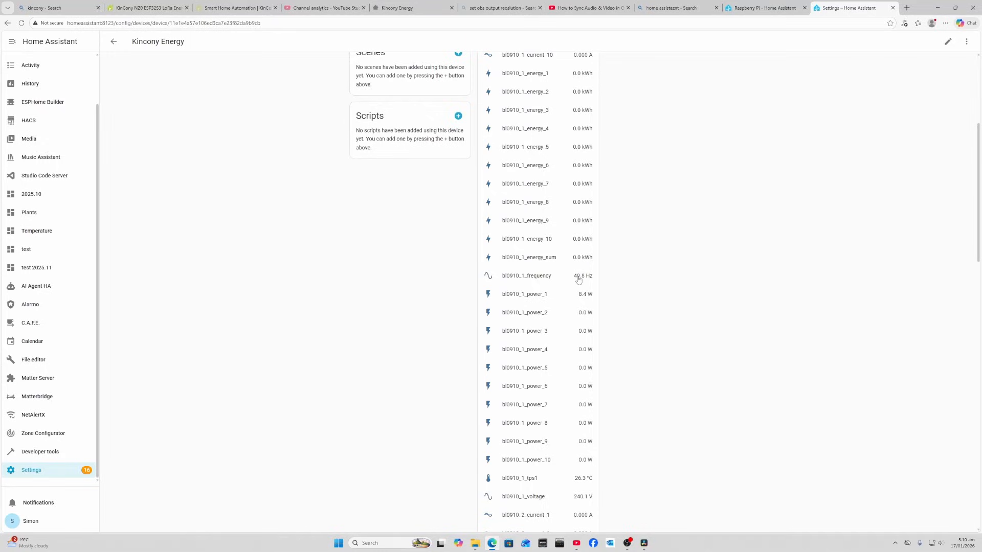
{"action": "scroll", "scroll_direction": "down", "scroll_amount": 3}
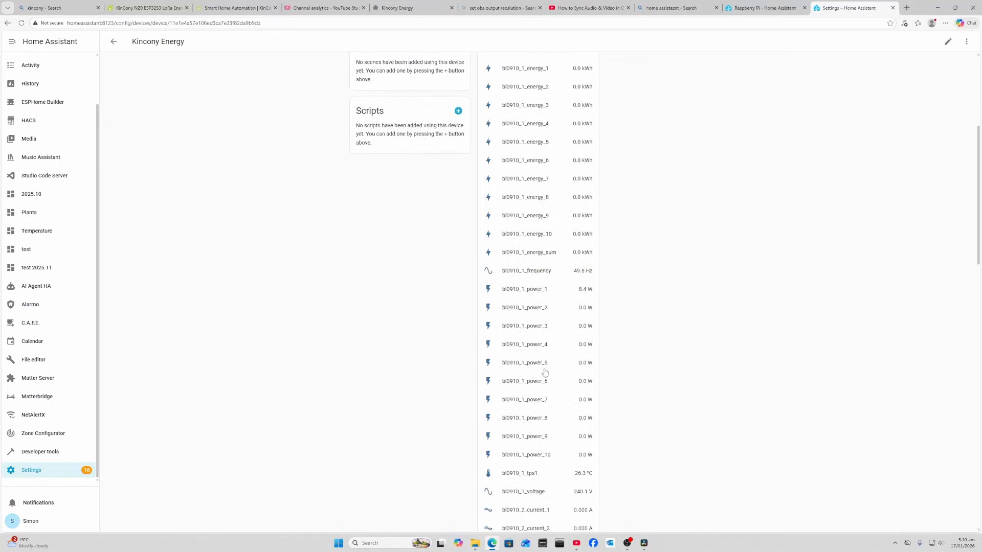
{"action": "scroll", "scroll_direction": "down", "scroll_amount": 3}
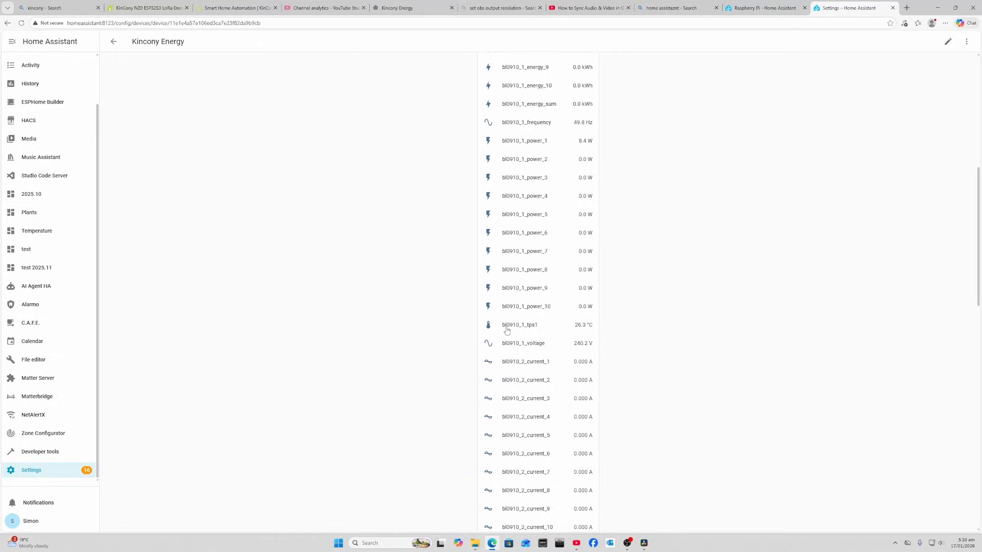
{"action": "mouse_move", "coordinate": [579, 331]}
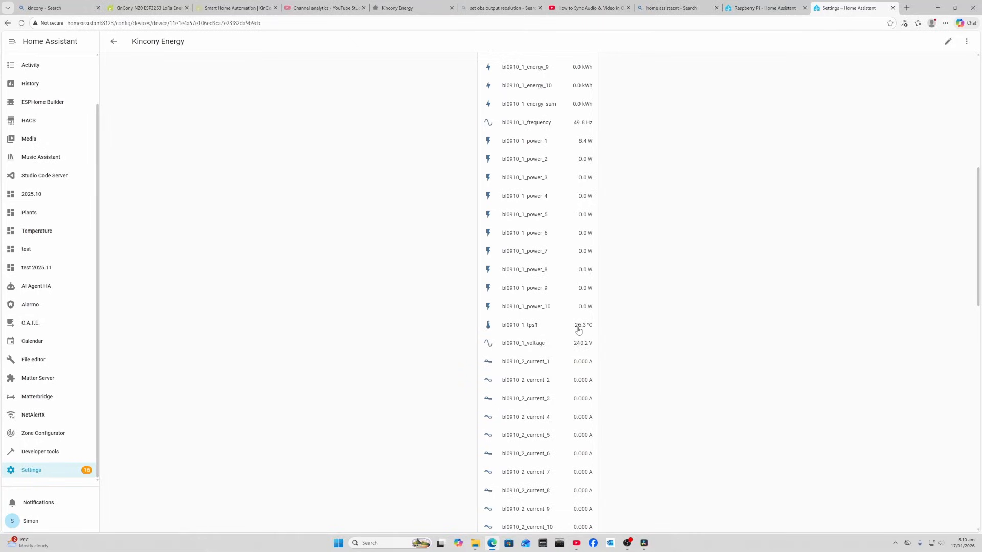
{"action": "mouse_move", "coordinate": [582, 348]}
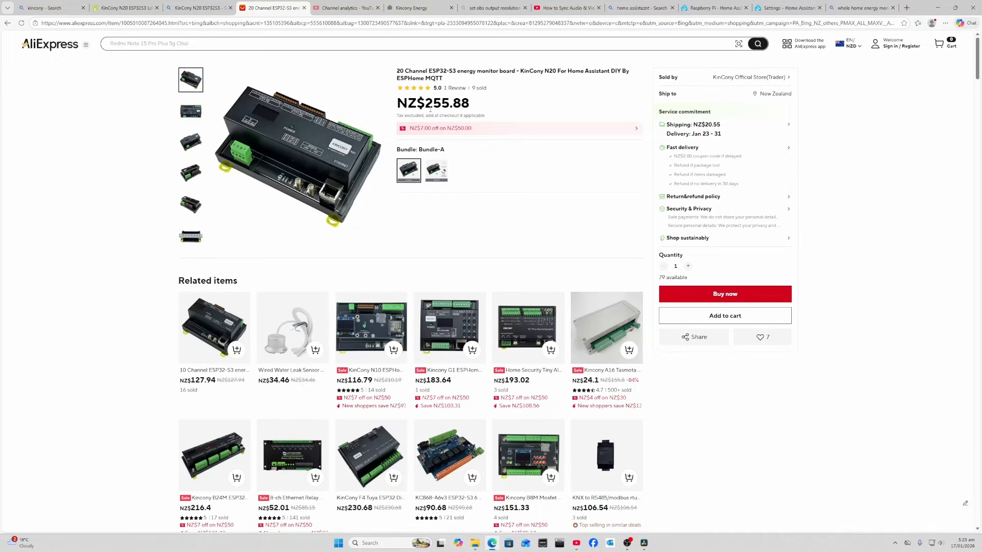
{"action": "mouse_move", "coordinate": [391, 108]}
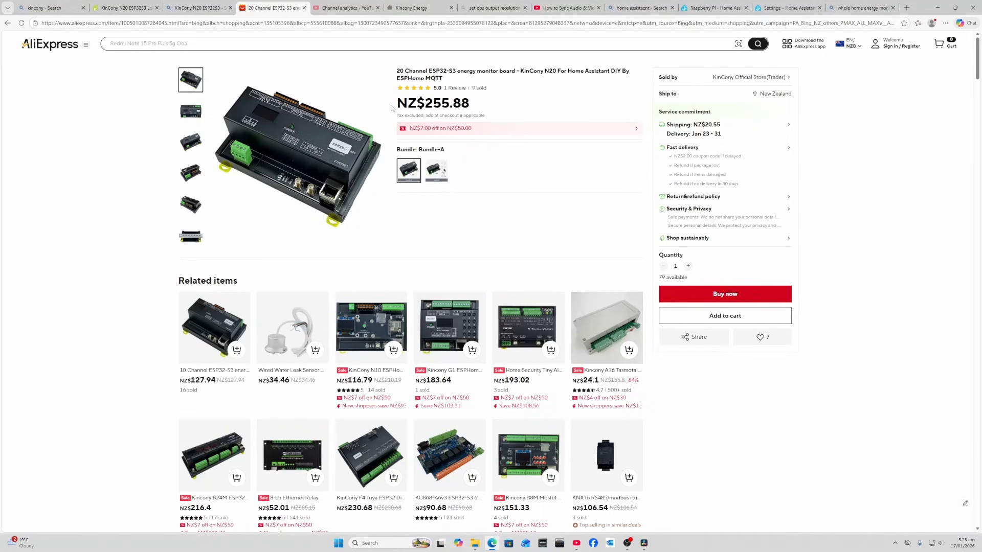
{"action": "mouse_move", "coordinate": [379, 279]}
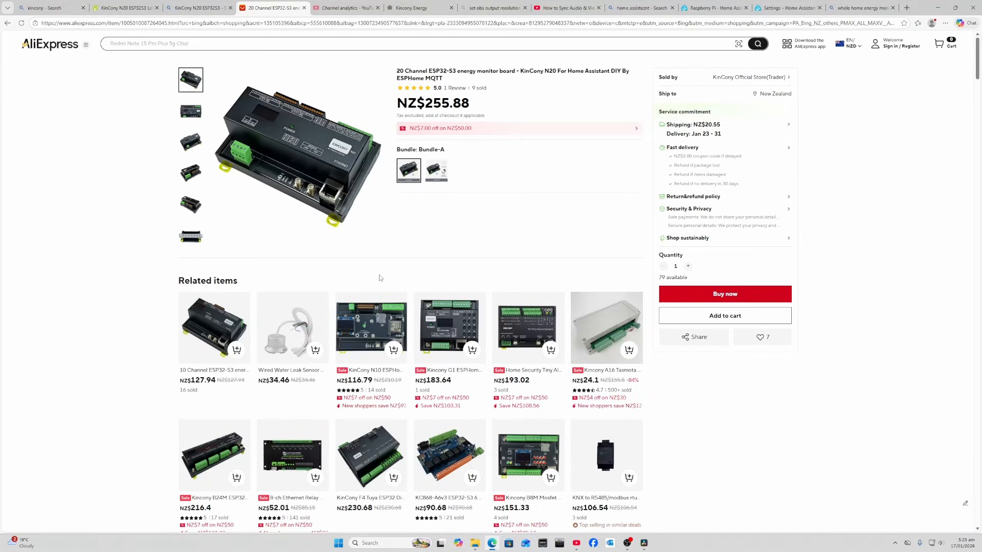
Scroll the N20 listing down to the description photos of ports and connectors
{"action": "scroll", "scroll_direction": "down", "scroll_amount": 3}
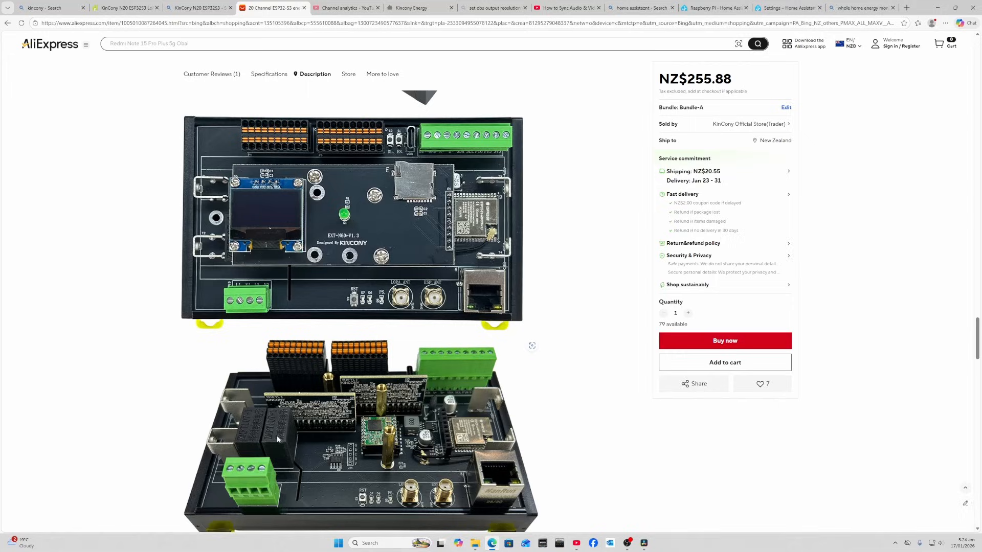
{"action": "mouse_move", "coordinate": [248, 488]}
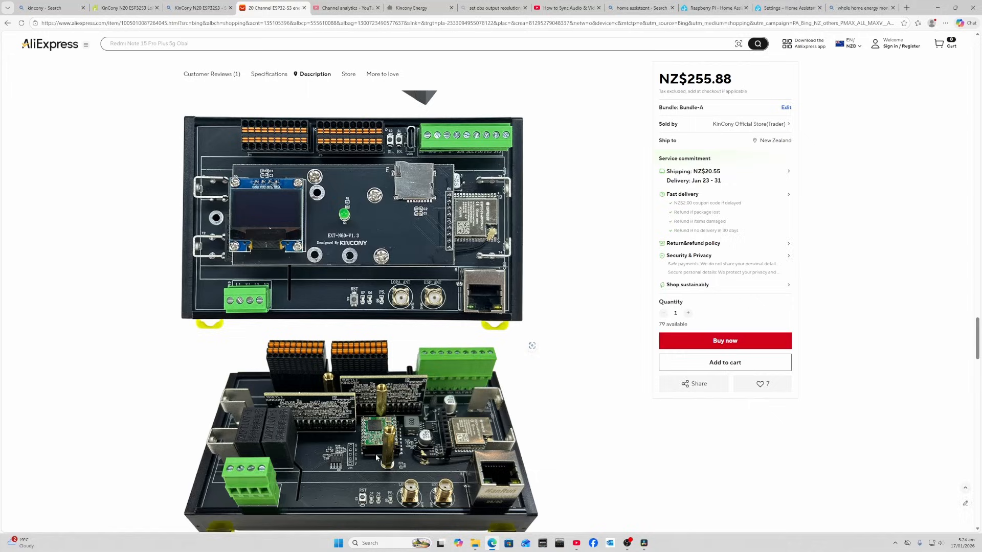
{"action": "mouse_move", "coordinate": [365, 404]}
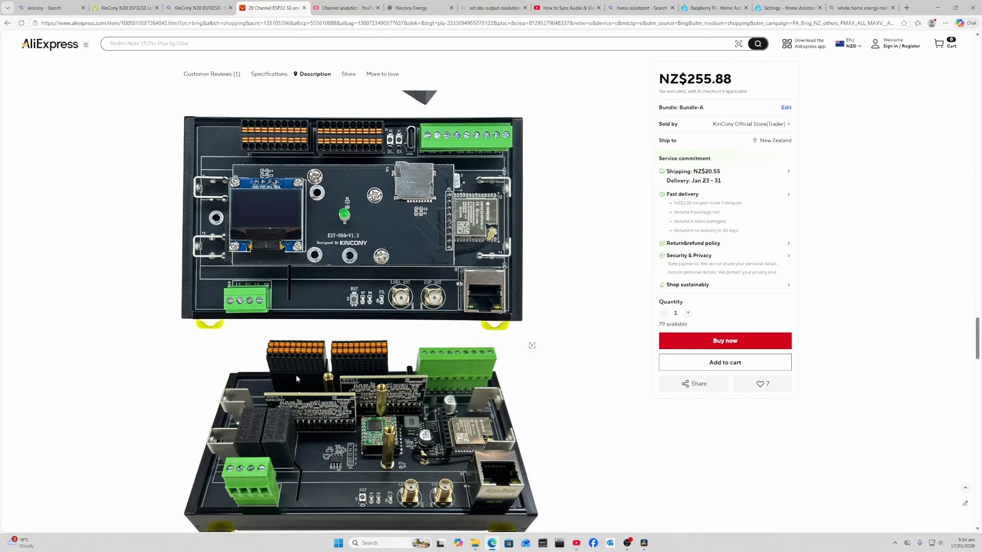
{"action": "mouse_move", "coordinate": [464, 366]}
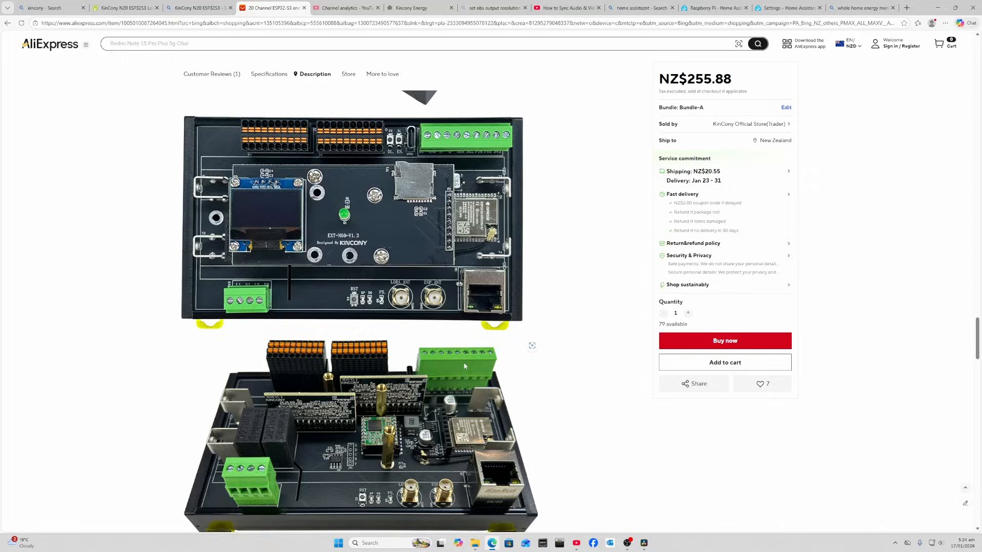
{"action": "mouse_move", "coordinate": [448, 464]}
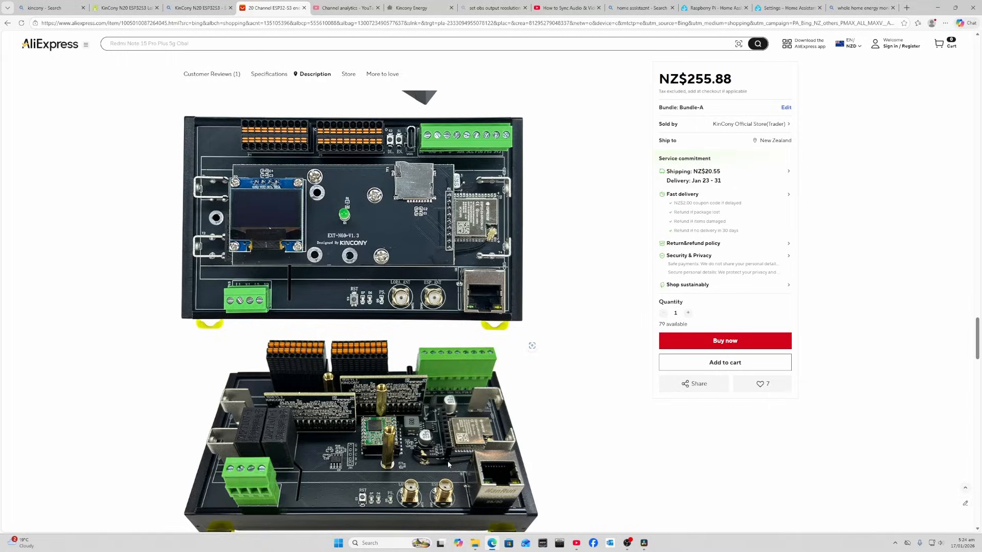